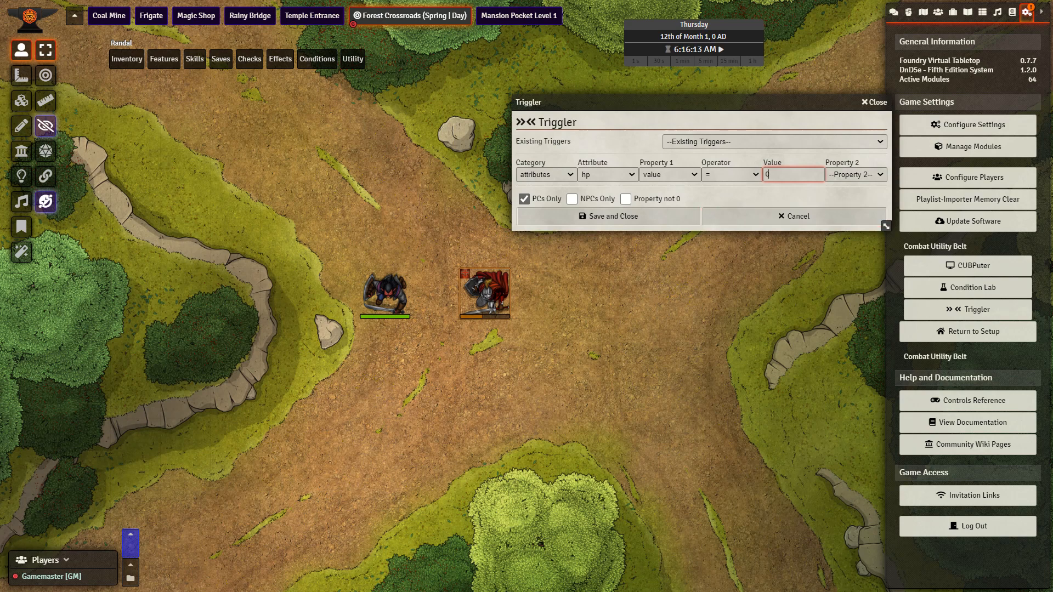
# Confirm the hp trigger uses Attributes category and Value property, then list saved triggers
pyautogui.click(772, 141)
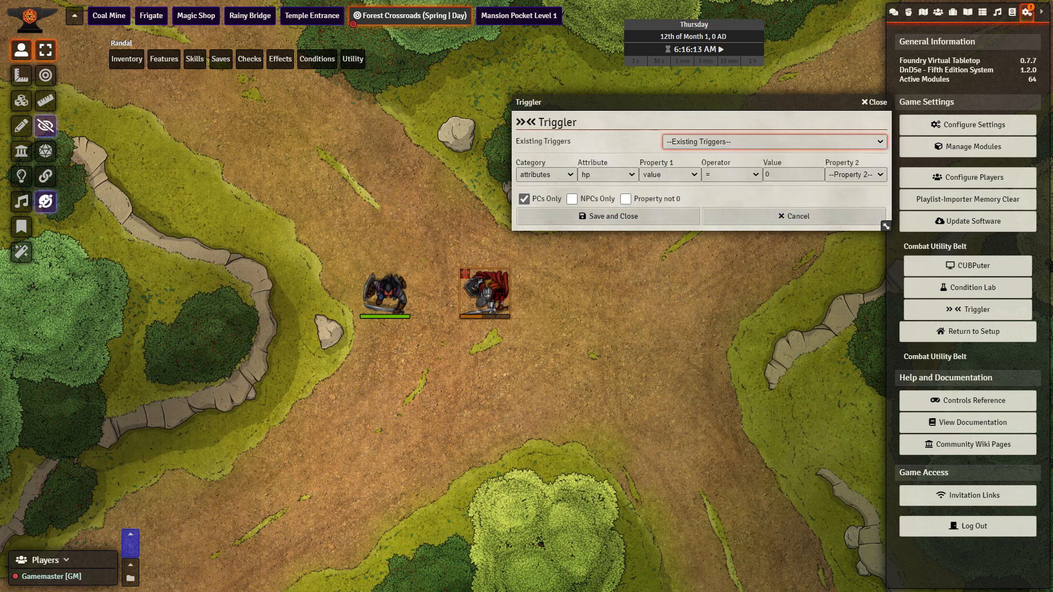
pyautogui.click(545, 174)
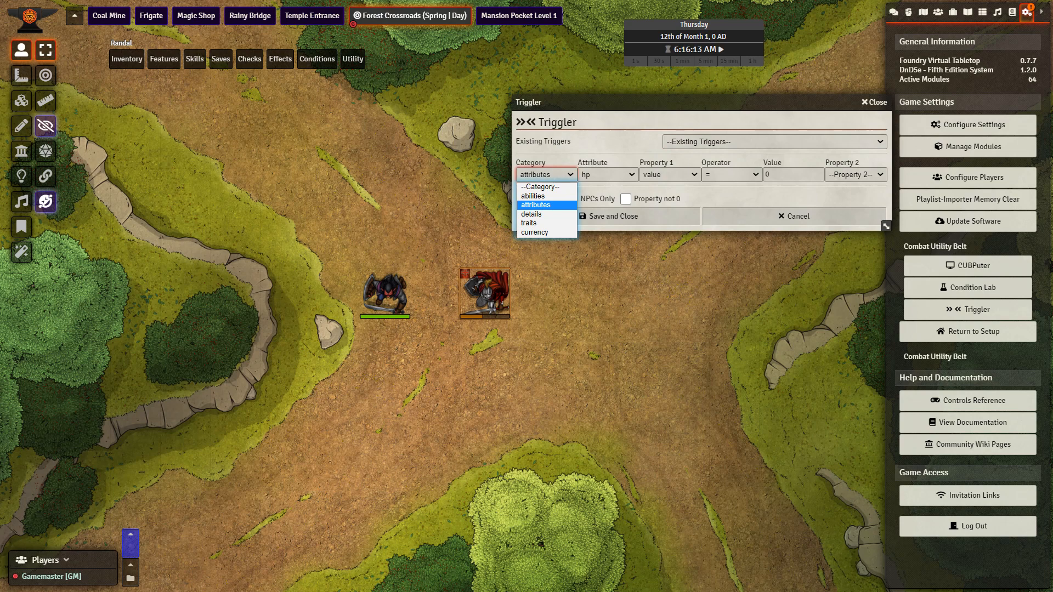
pyautogui.click(772, 141)
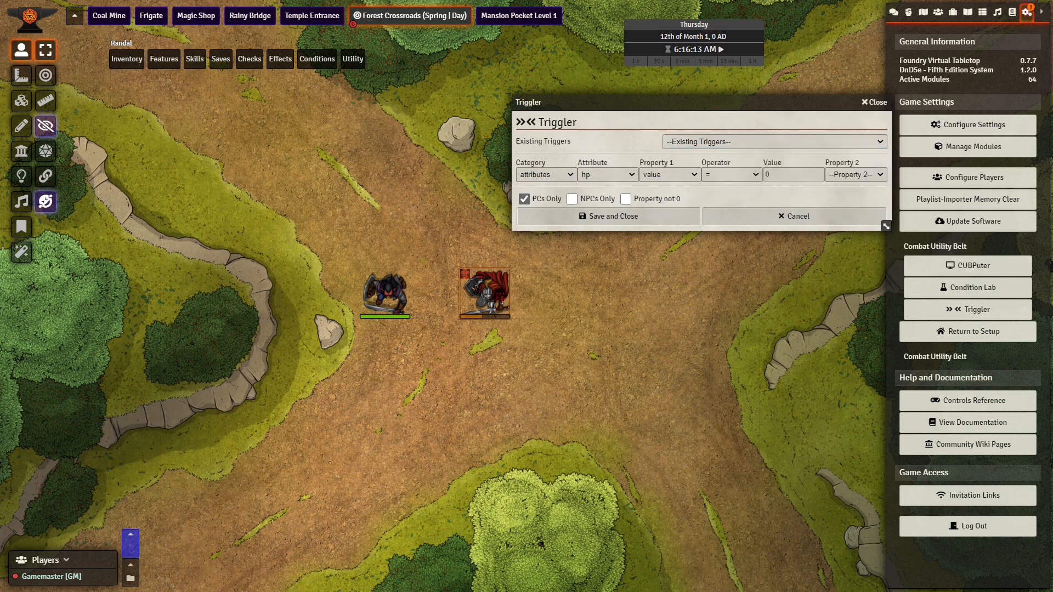
pyautogui.click(667, 174)
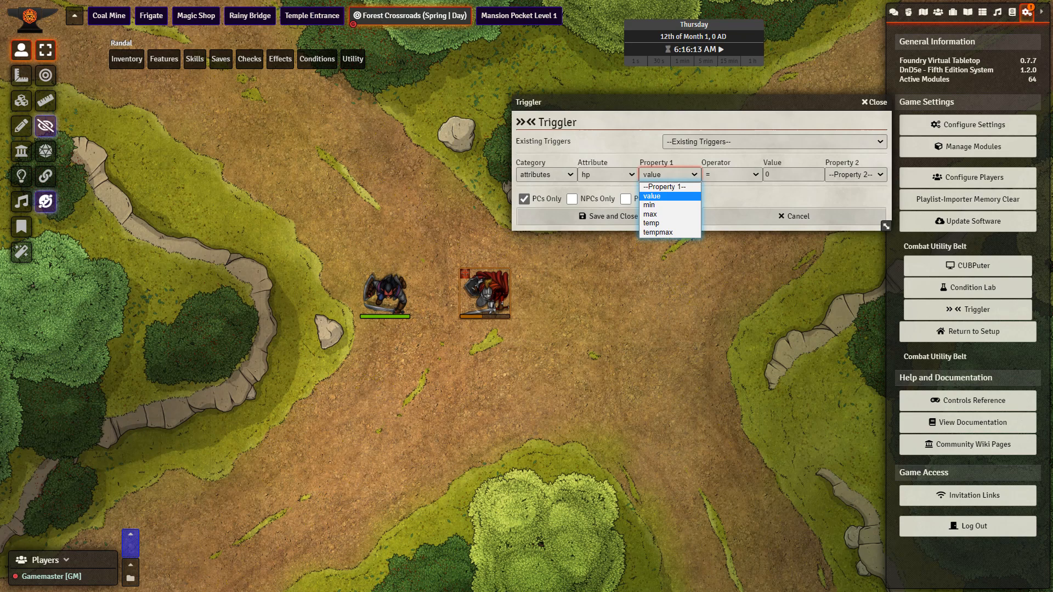
pyautogui.click(668, 195)
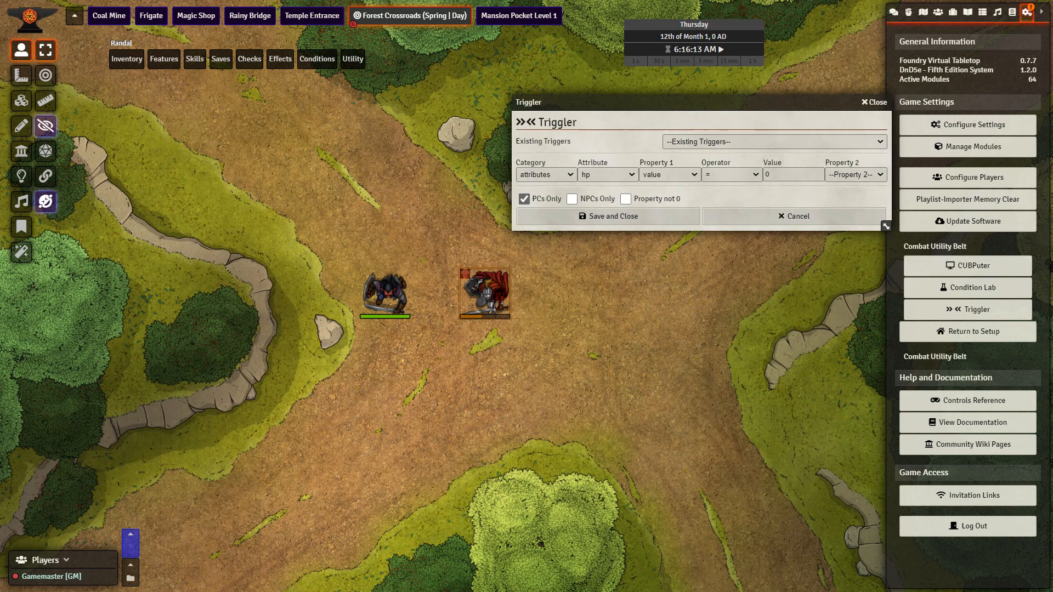
pyautogui.click(766, 141)
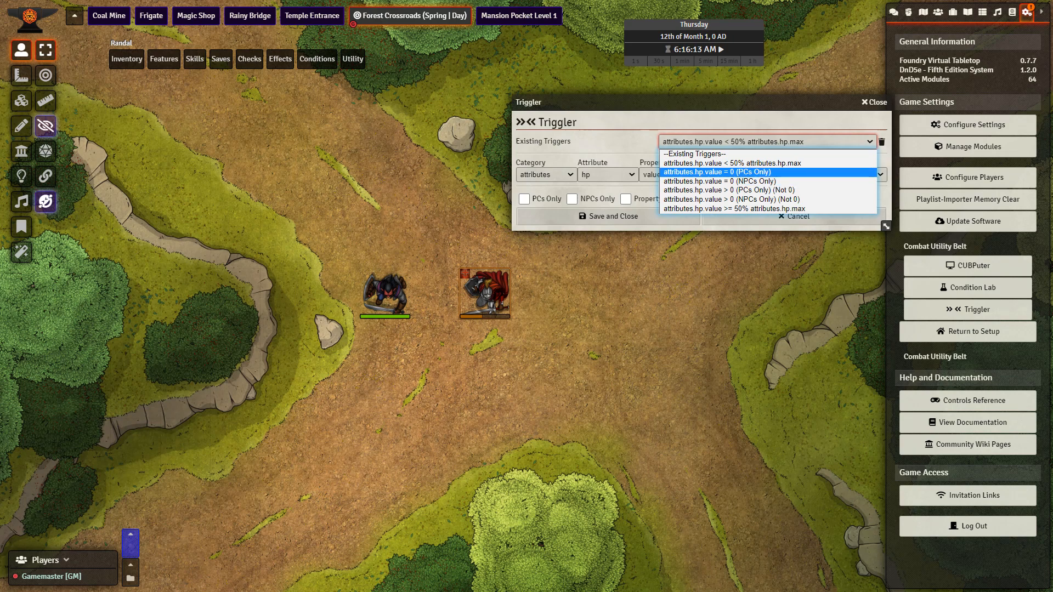
# Review the 'attributes.hp.value = 0 (PCs Only)' trigger and cancel without saving
pyautogui.click(717, 171)
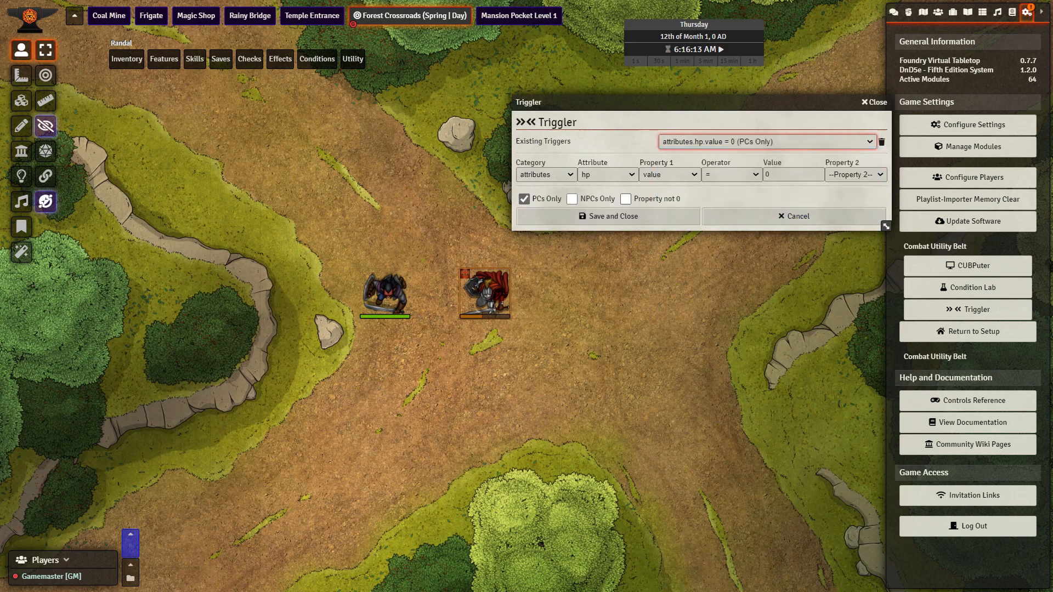
pyautogui.moveTo(625, 198)
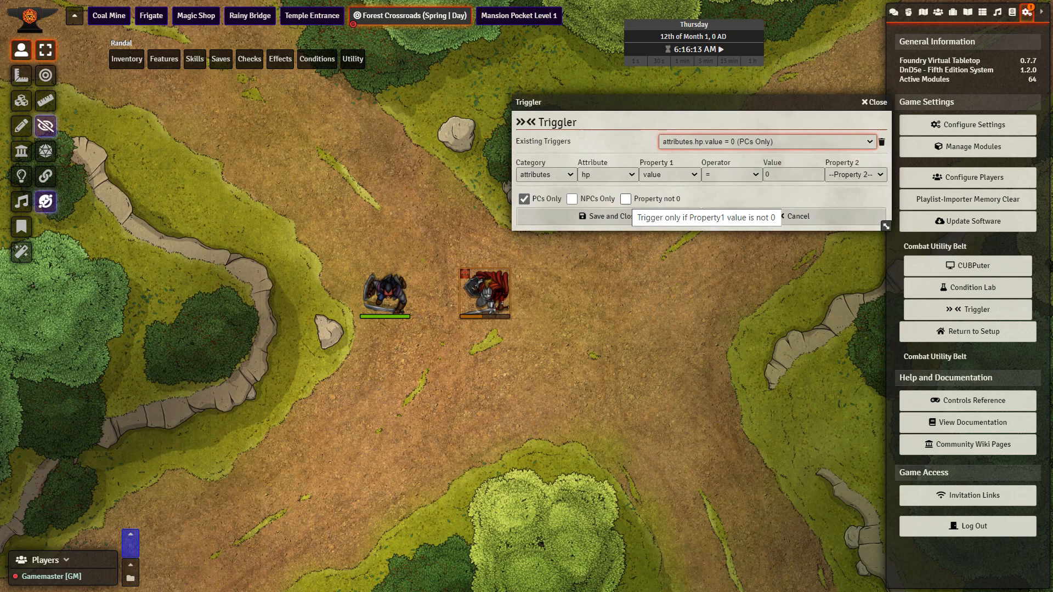
pyautogui.moveTo(524, 199)
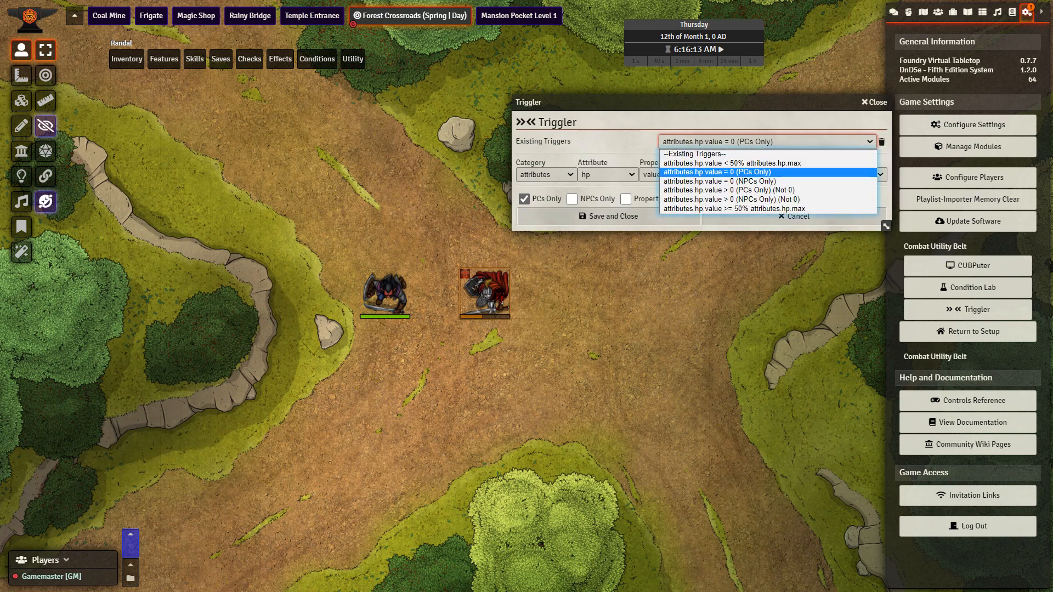
pyautogui.moveTo(694, 153)
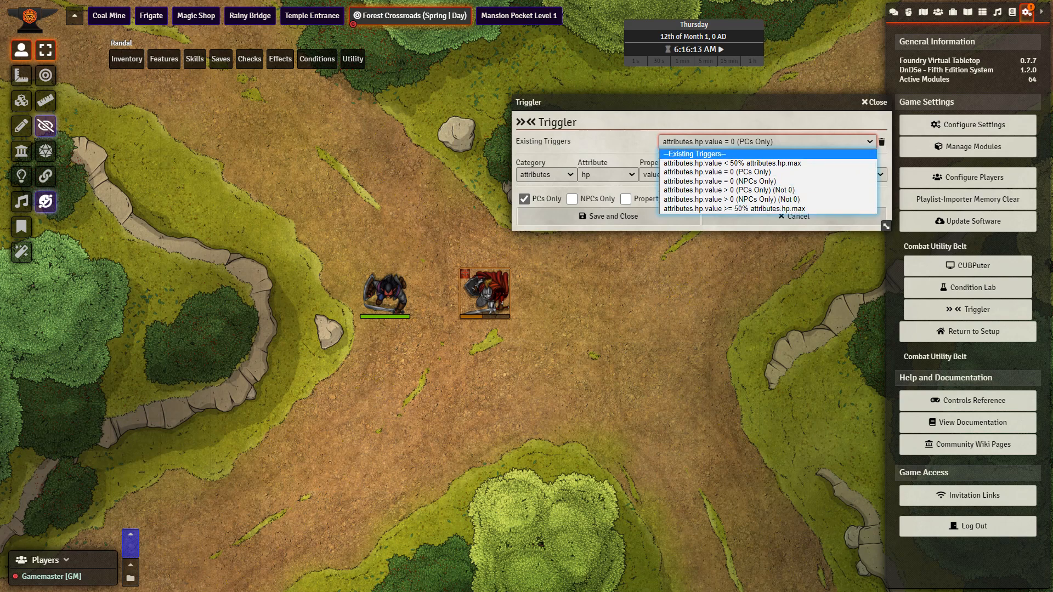
pyautogui.click(721, 171)
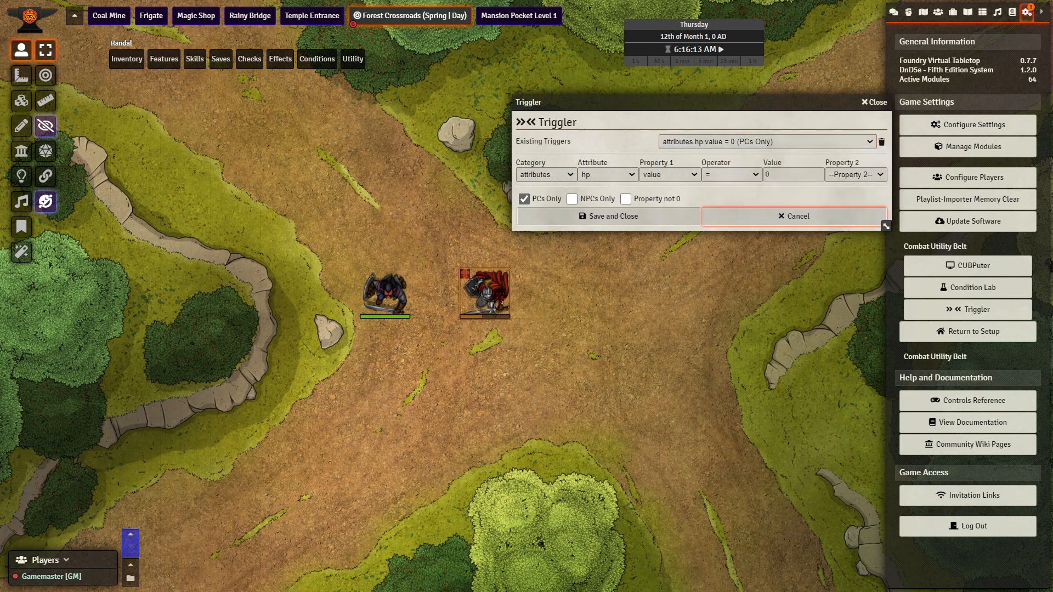
pyautogui.click(971, 288)
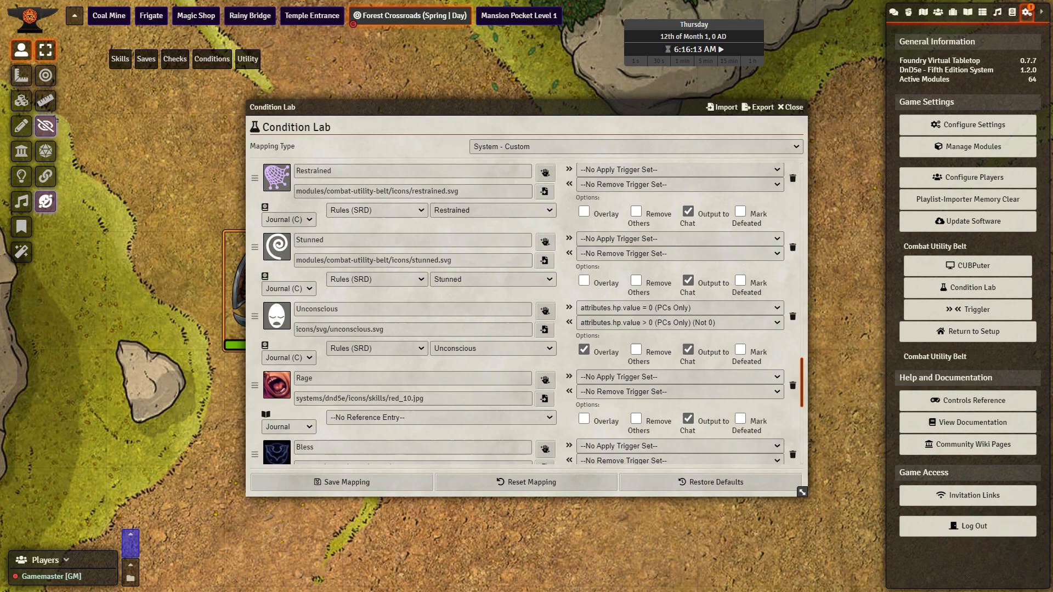
pyautogui.moveTo(671, 323)
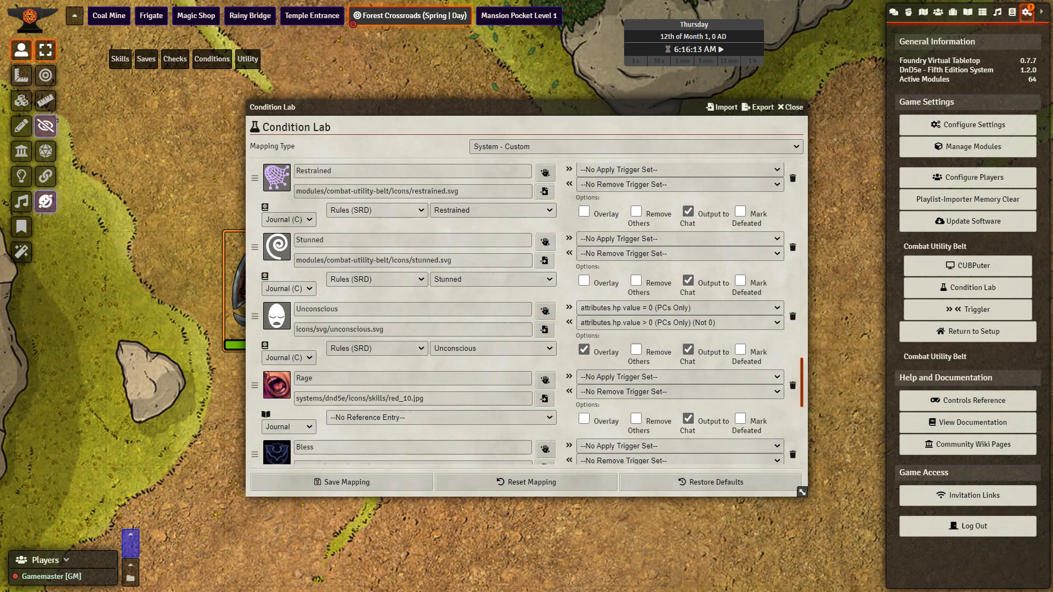
# Scroll the Condition Lab list down to the Dead condition's apply-trigger dropdown
pyautogui.scroll(-3)
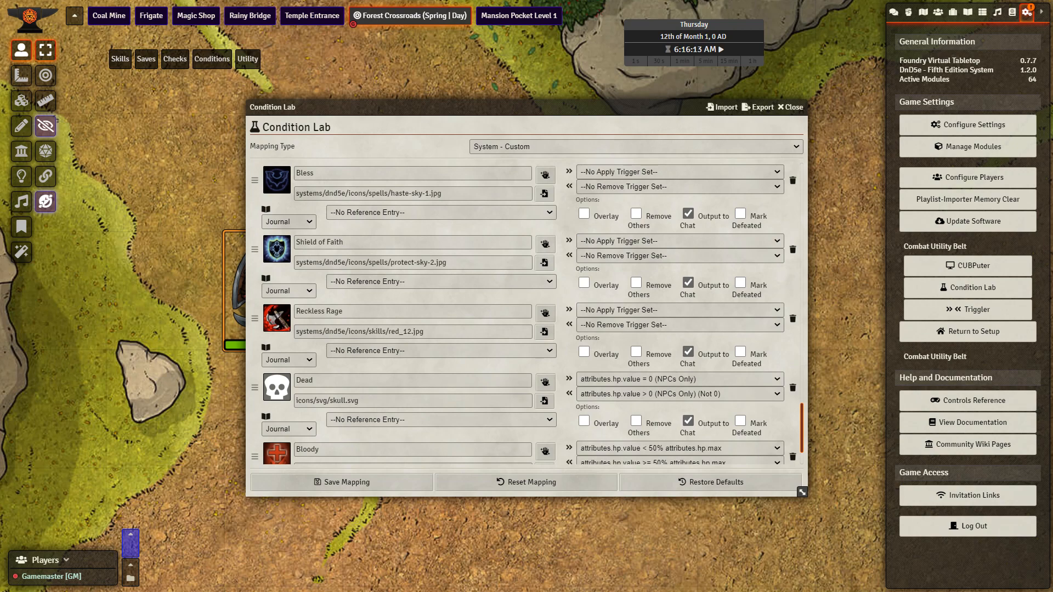
pyautogui.scroll(-3)
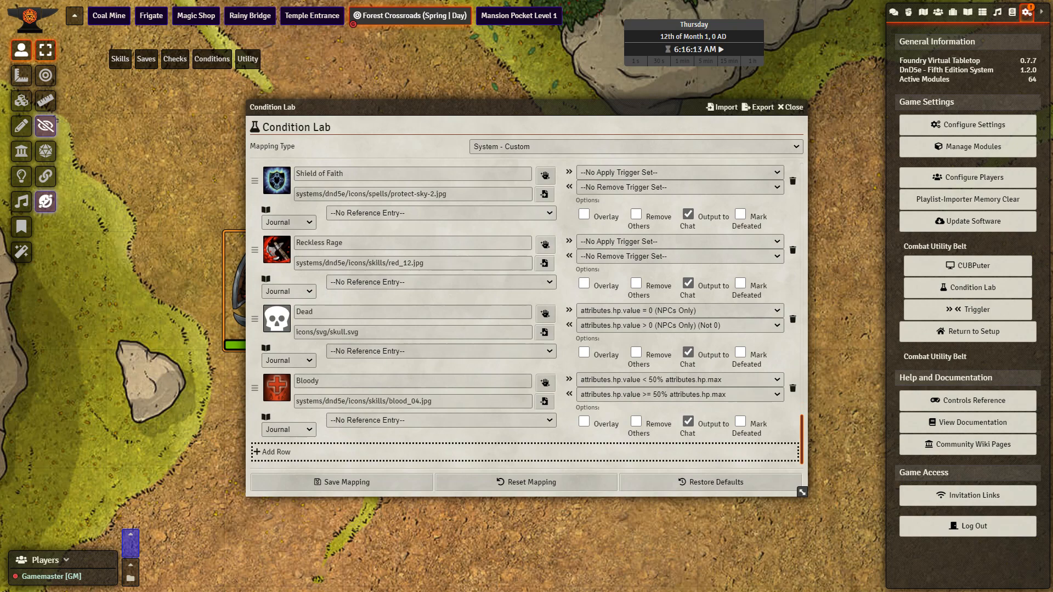
pyautogui.moveTo(678, 325)
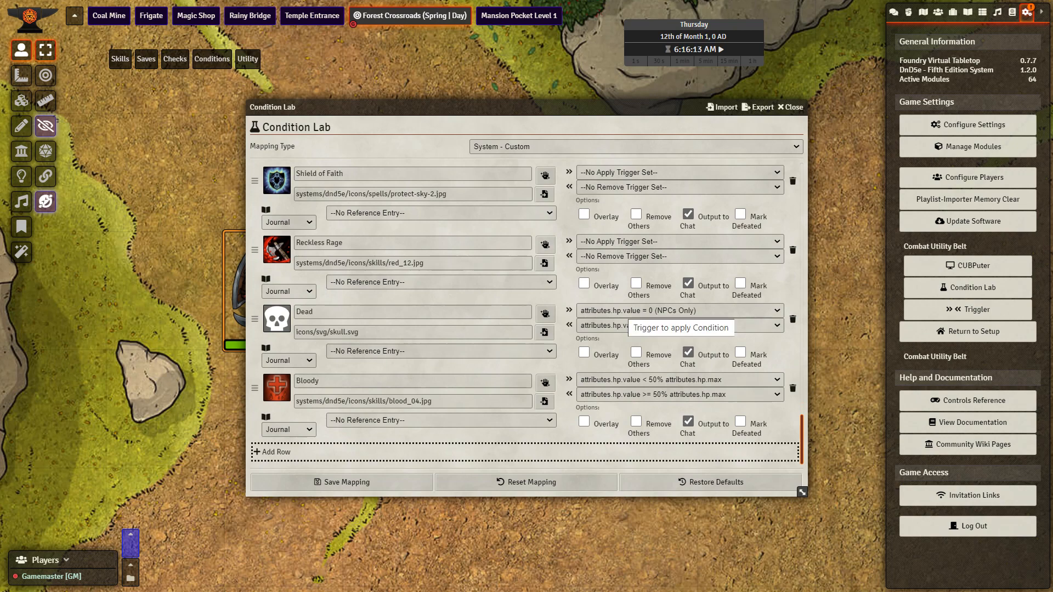
pyautogui.click(679, 325)
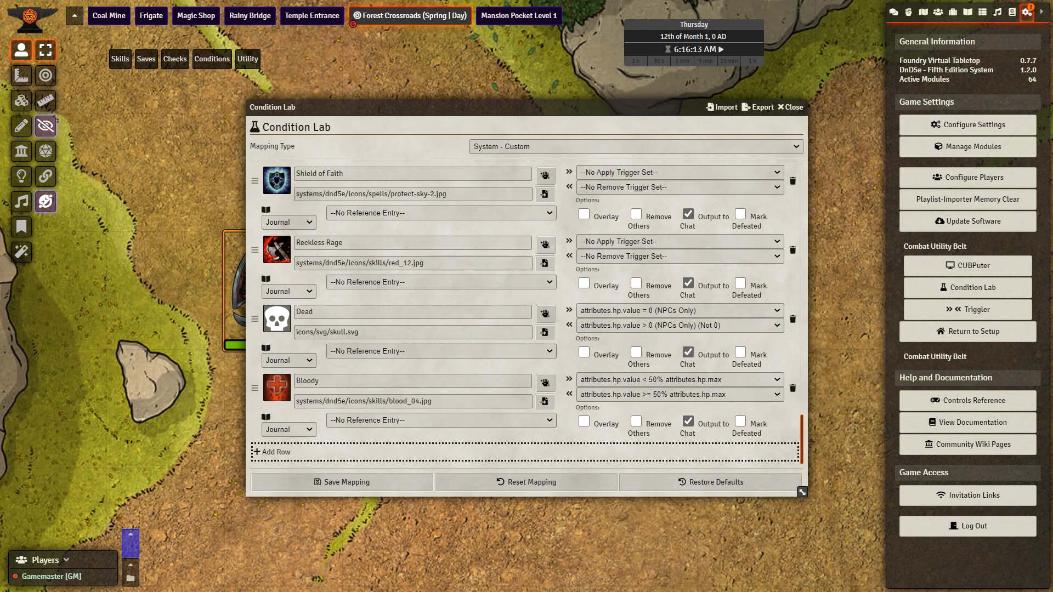
pyautogui.moveTo(675, 394)
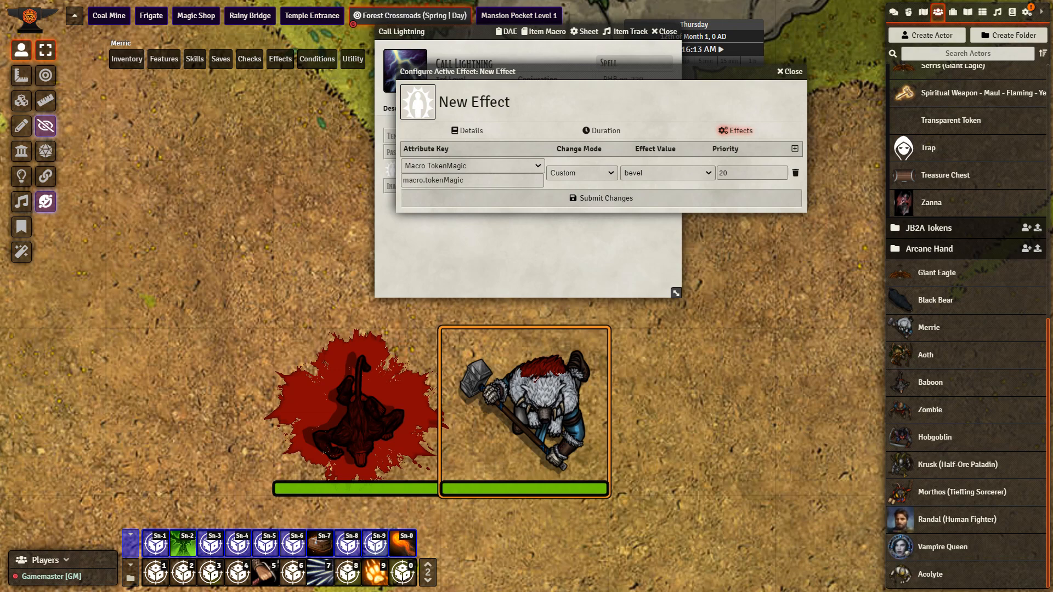
# Keep bevel as the Token Magic effect, select the slain token, and close Call Lightning
pyautogui.click(667, 173)
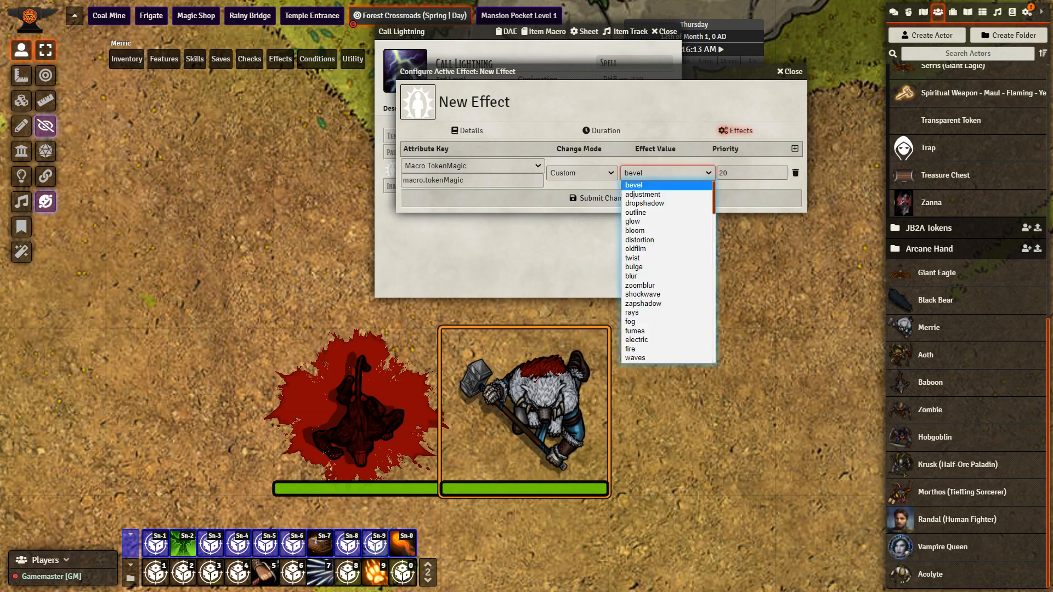
pyautogui.moveTo(634, 212)
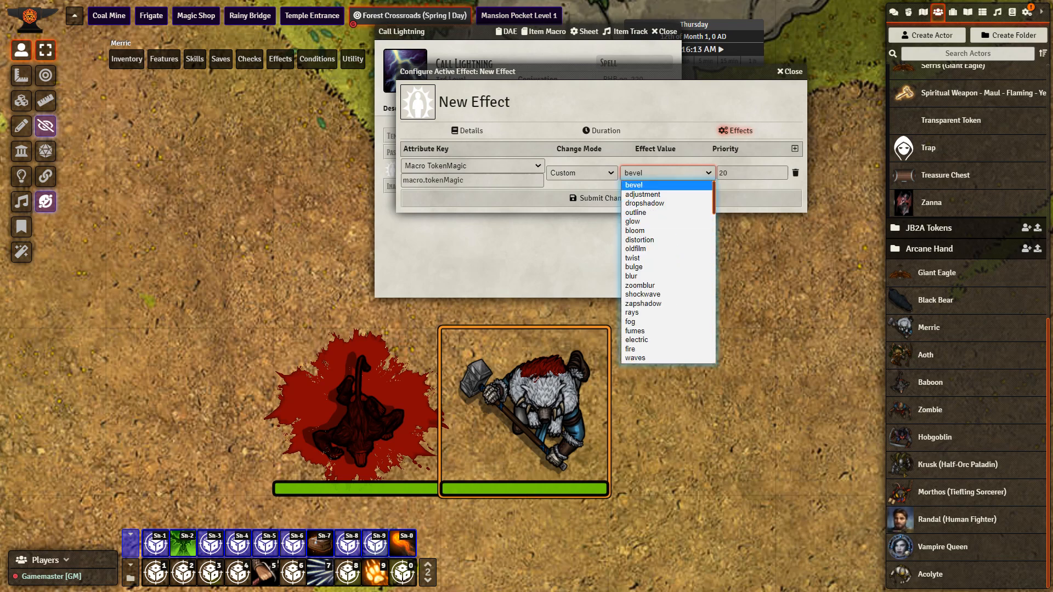
pyautogui.click(633, 185)
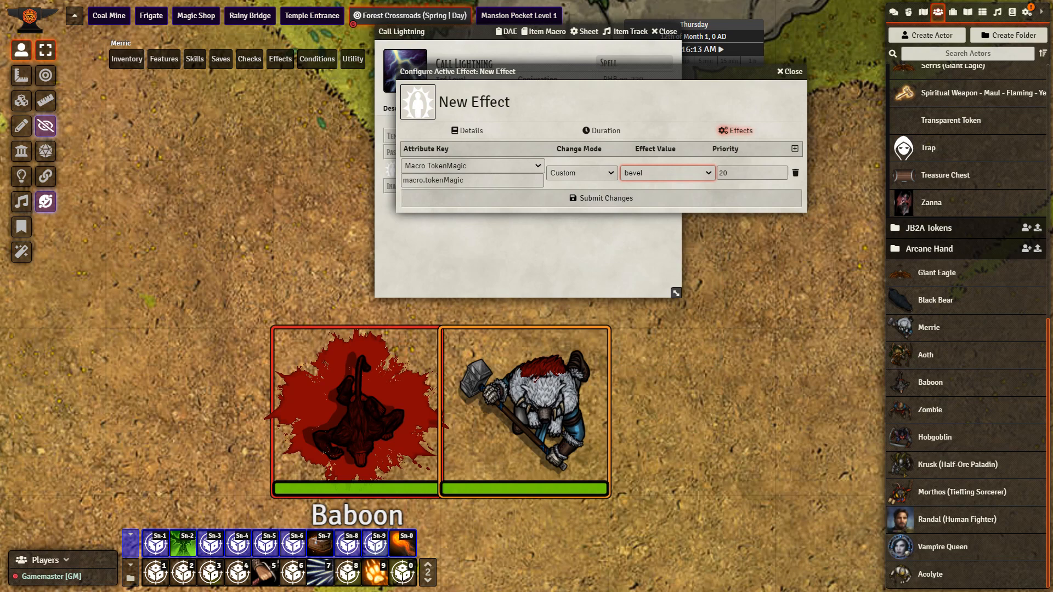
pyautogui.click(526, 413)
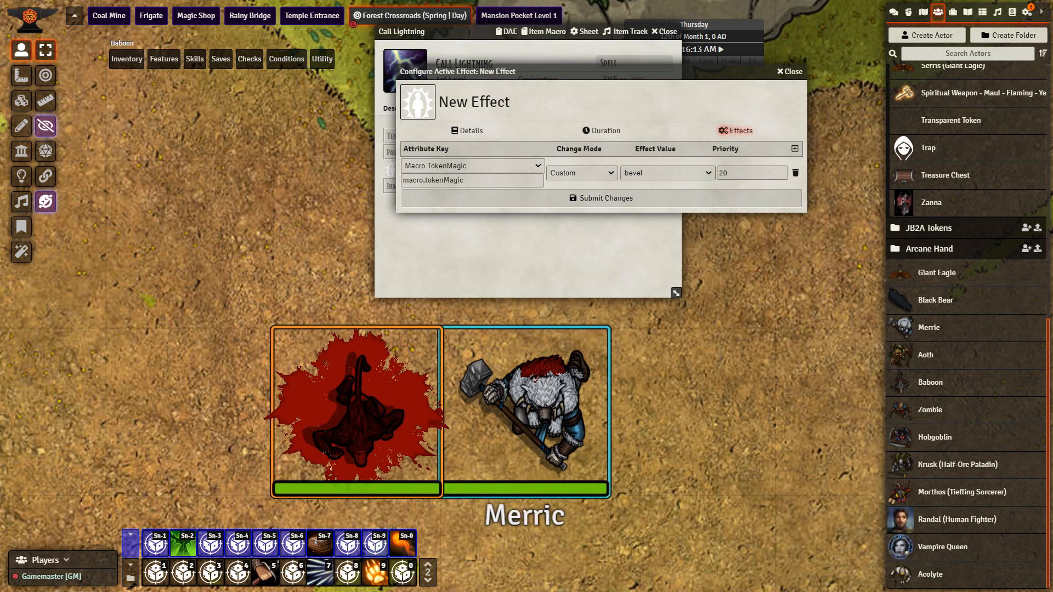
pyautogui.click(355, 413)
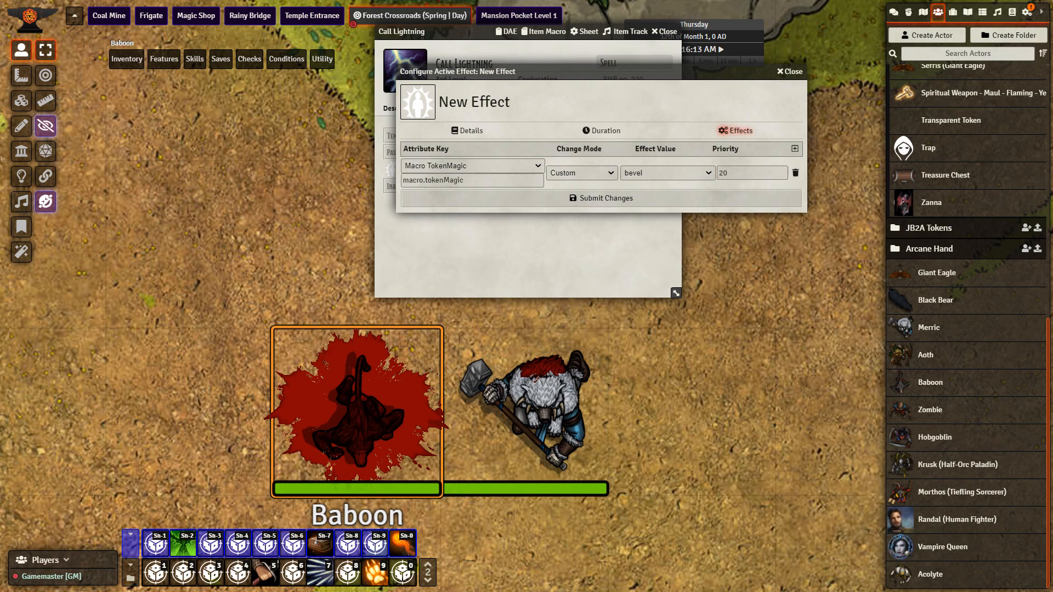
pyautogui.click(527, 413)
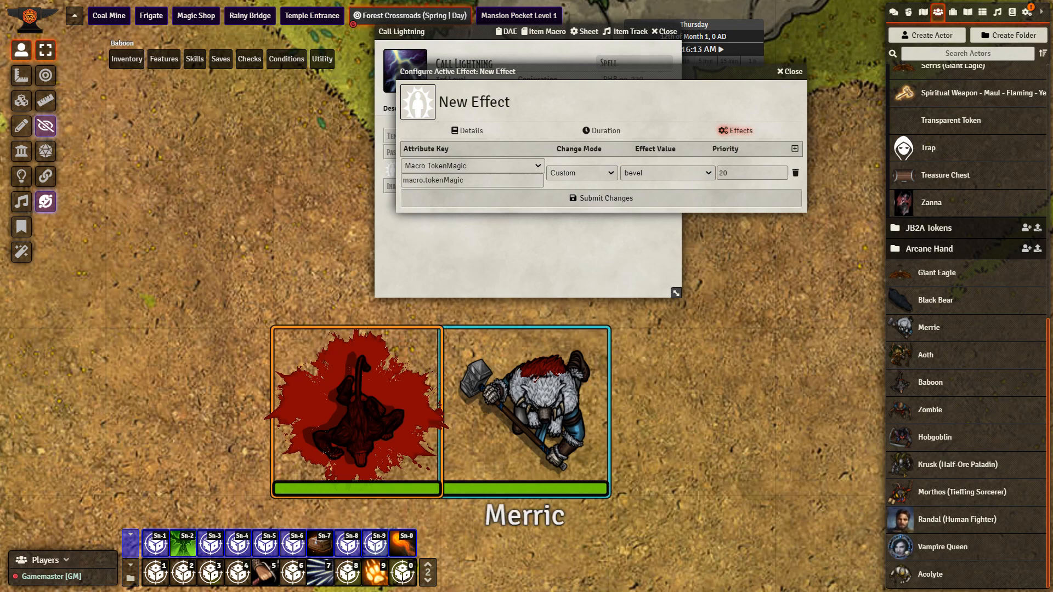
pyautogui.click(526, 410)
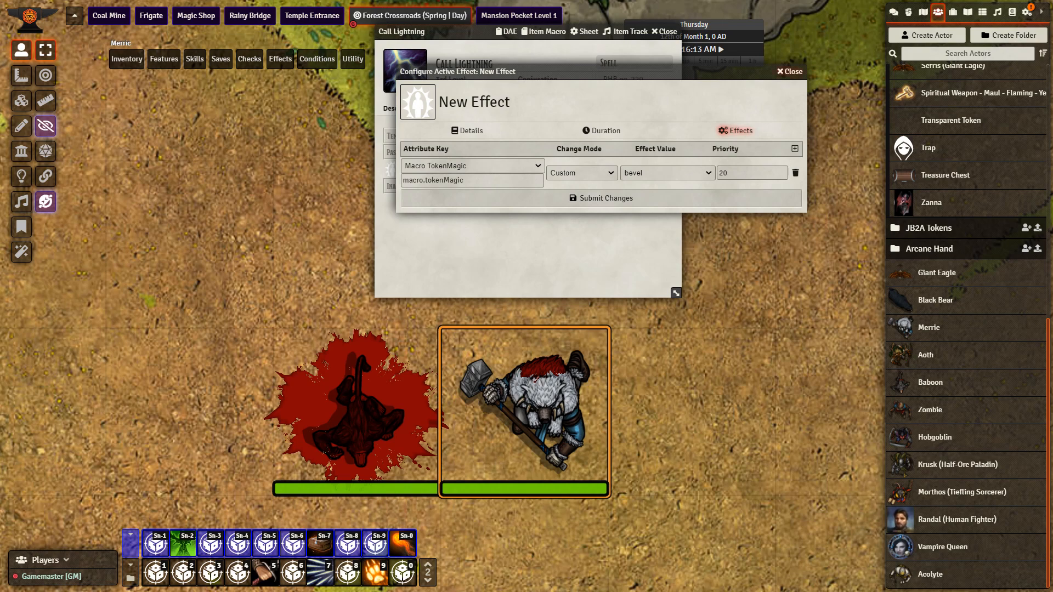
pyautogui.click(787, 72)
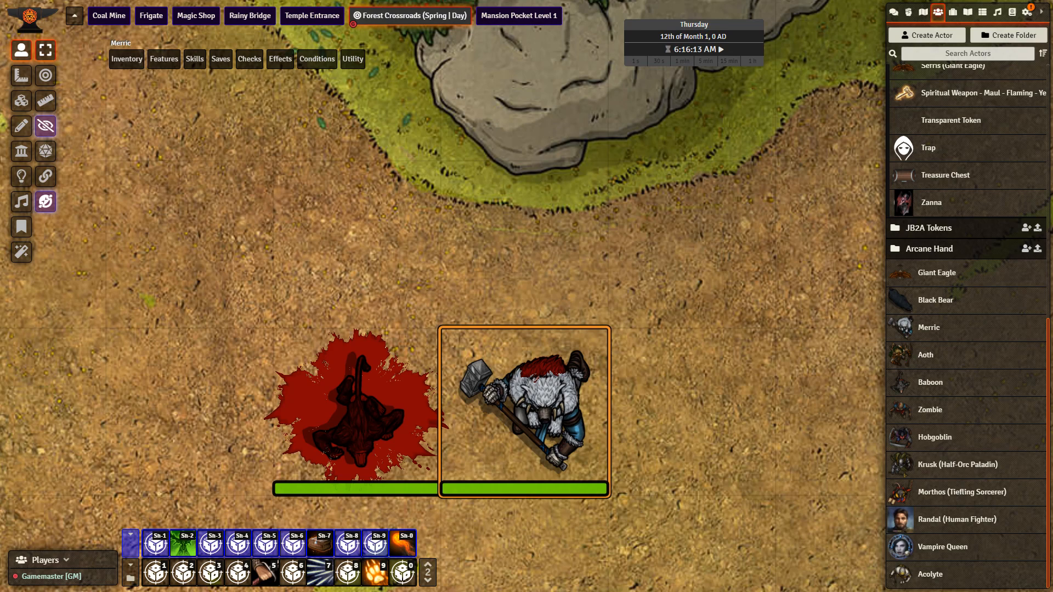
# Open the Wound/Splash hotbar macro's script through Edit Macro
pyautogui.rightClick(400, 543)
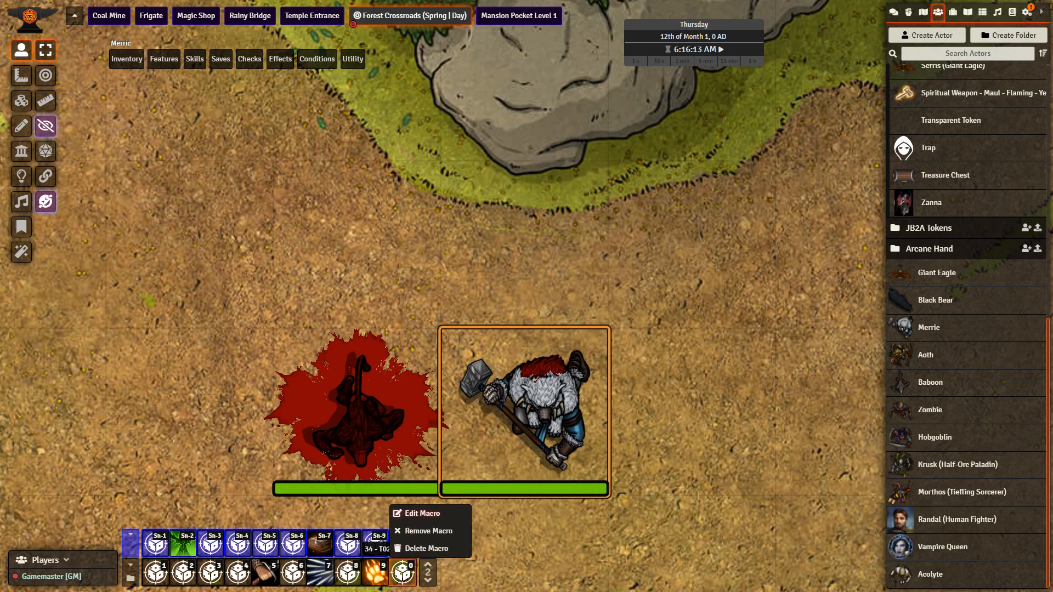
pyautogui.click(421, 514)
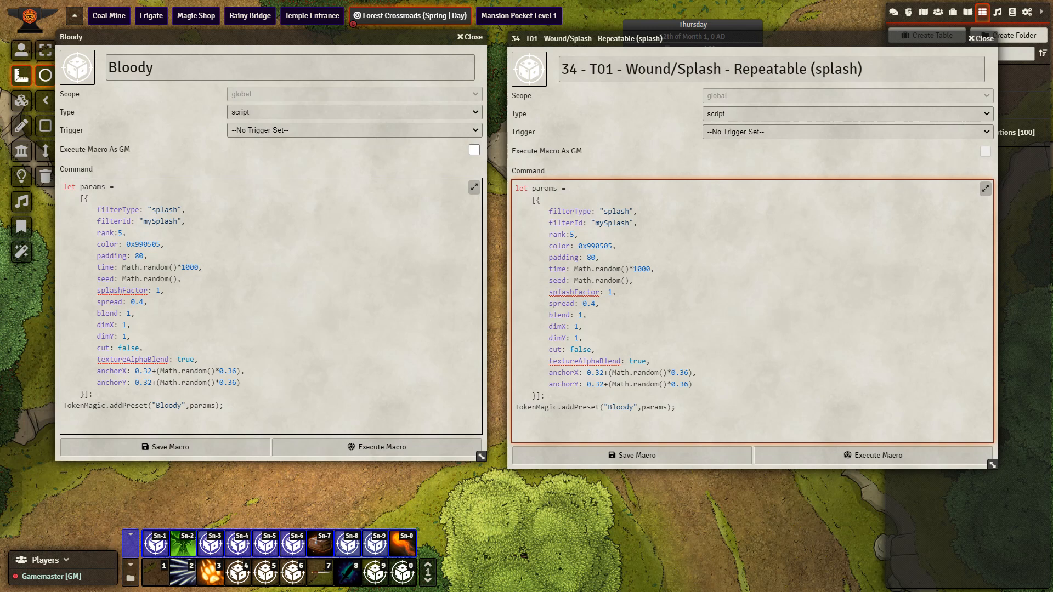
pyautogui.click(515, 418)
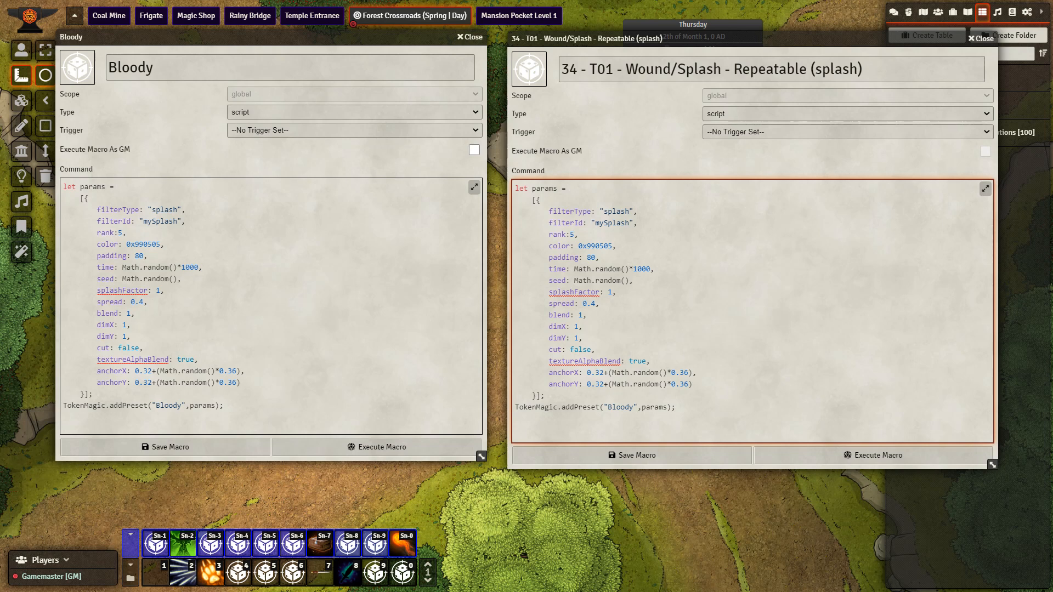
pyautogui.click(636, 407)
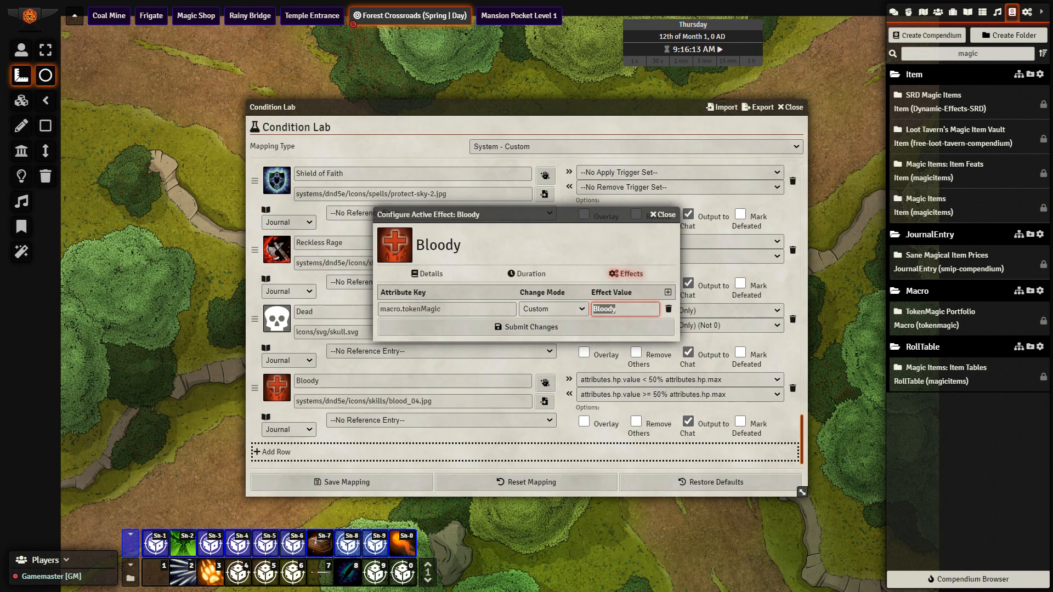
# Submit the Bloody condition's effect applying the Bloody Token Magic preset
pyautogui.click(660, 215)
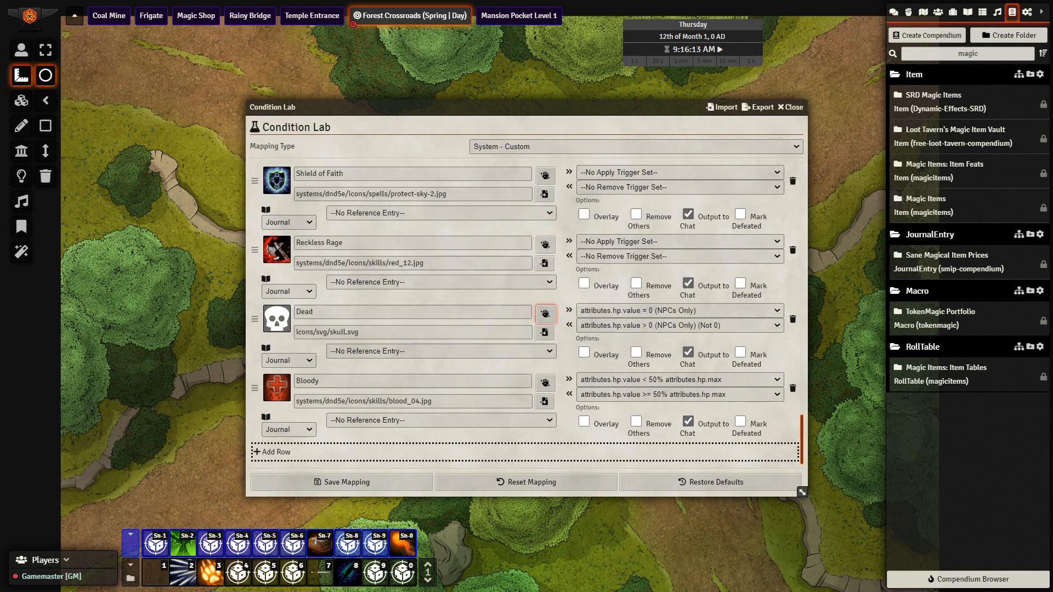
pyautogui.click(1016, 12)
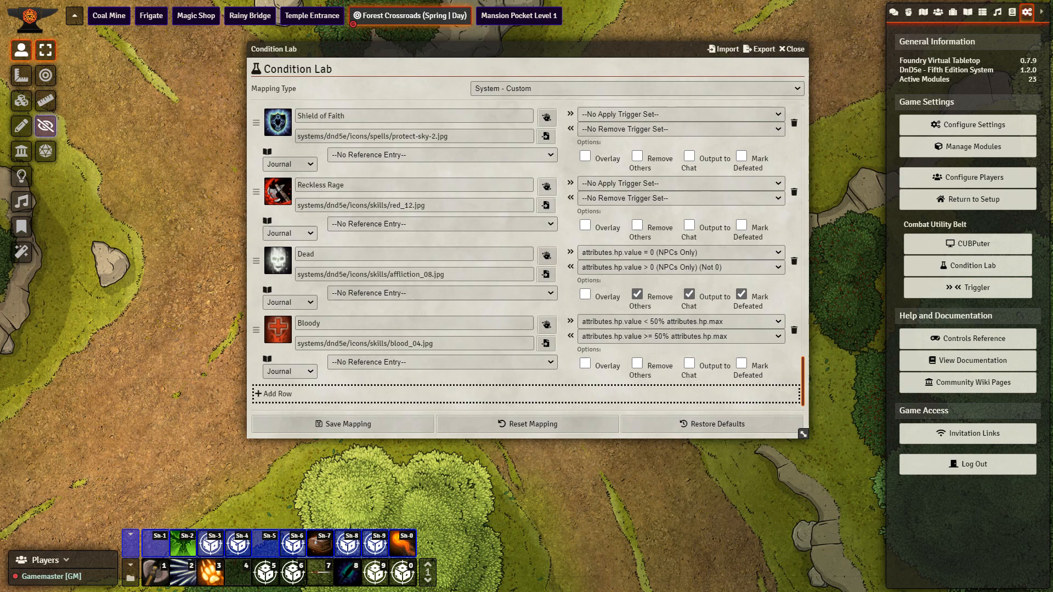
# Check the Unconscious condition's effect settings, close them, and close Condition Lab
pyautogui.click(547, 253)
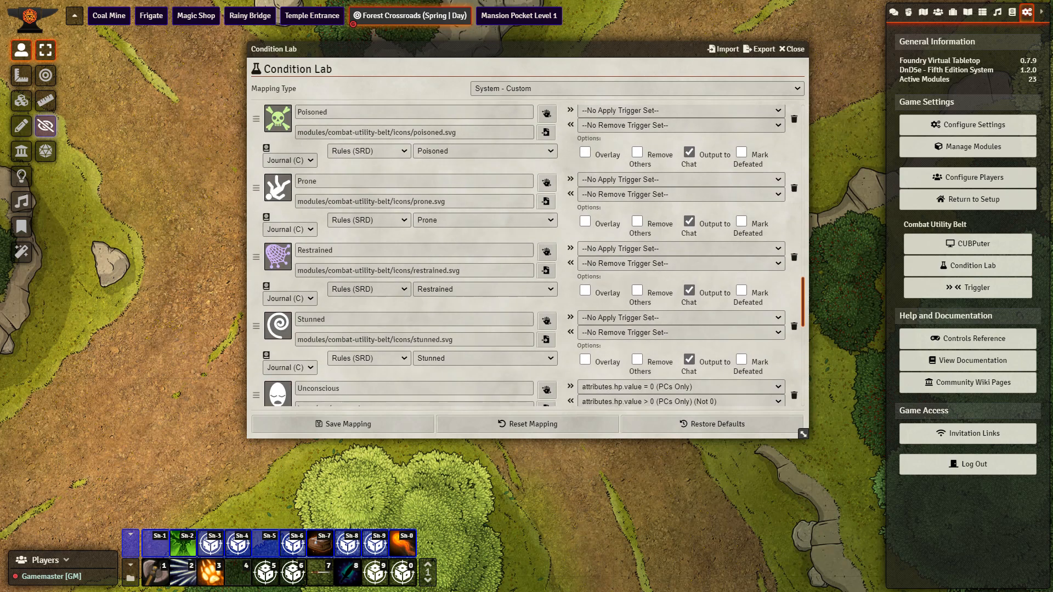
pyautogui.scroll(-3)
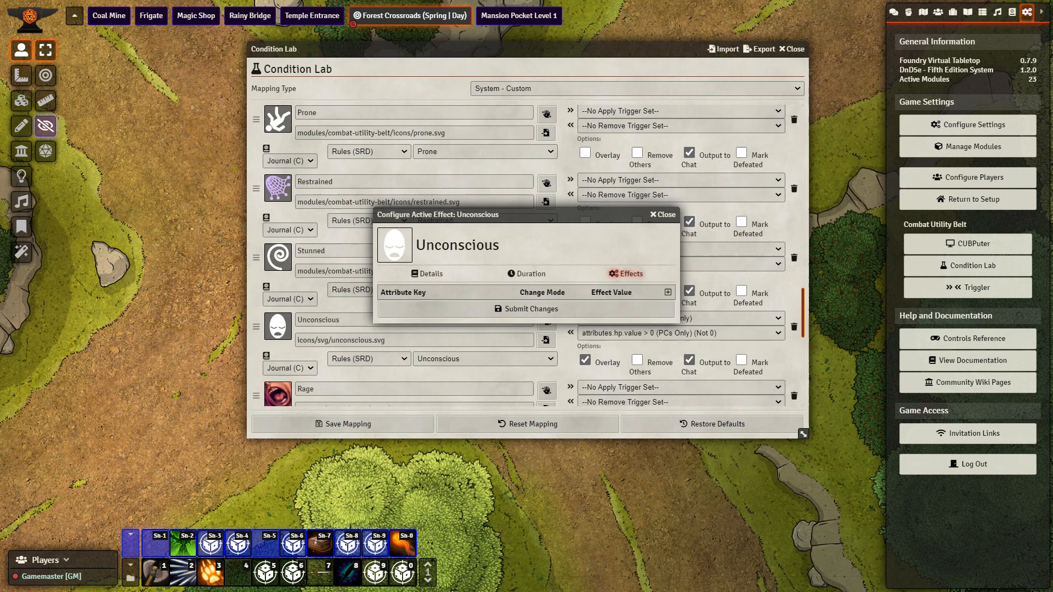
pyautogui.click(658, 215)
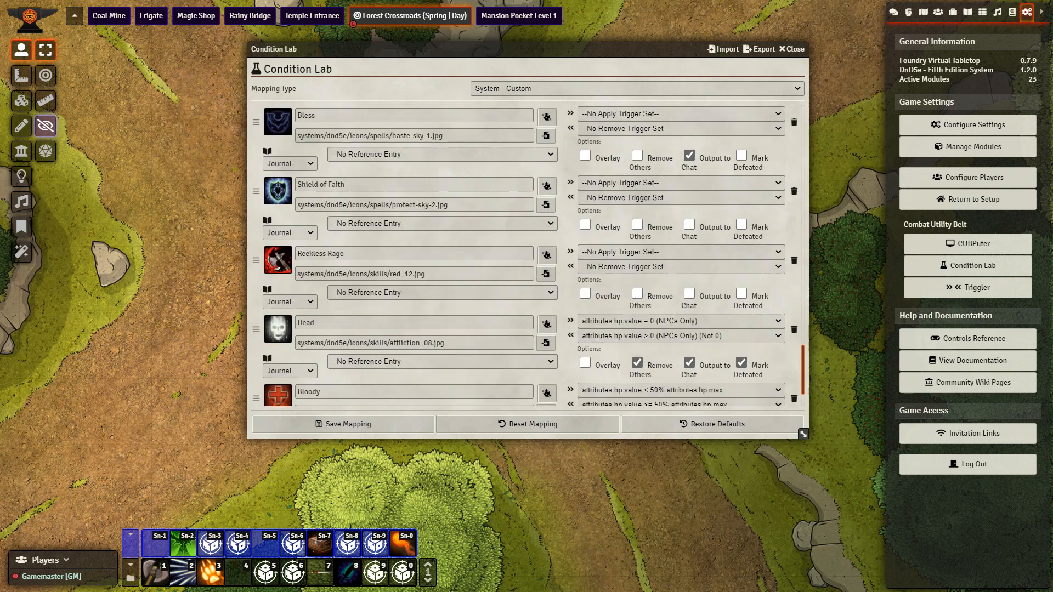
pyautogui.scroll(-3)
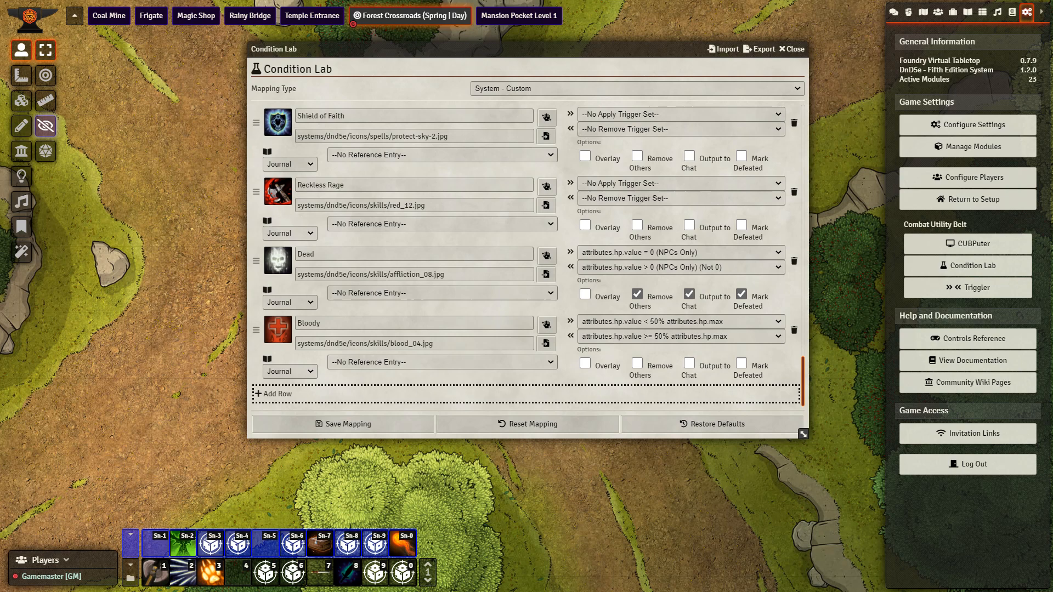
pyautogui.click(922, 12)
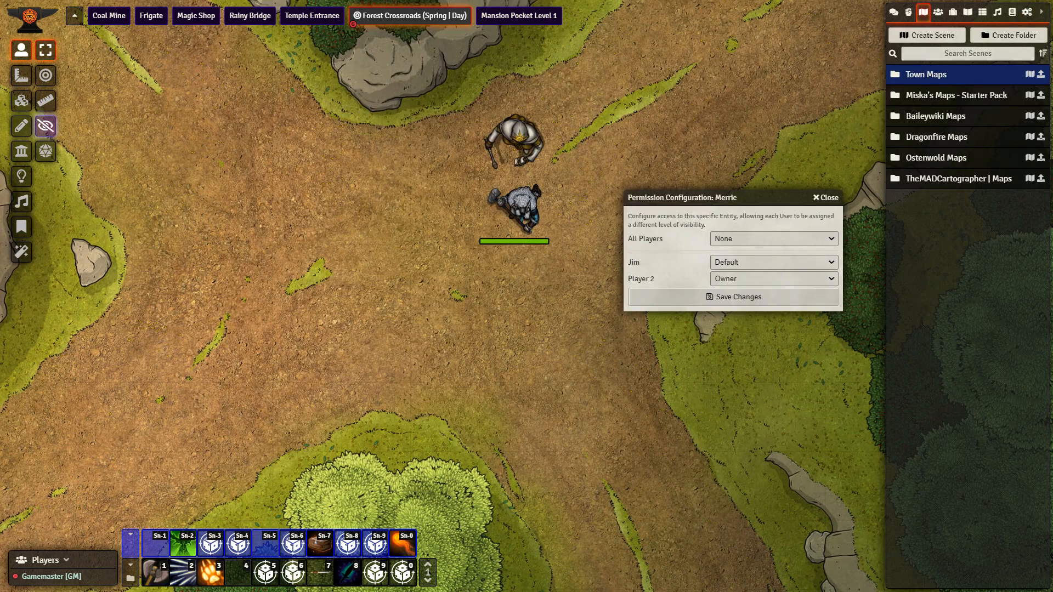
# Close Merric's permission settings and open his character sheet from his token
pyautogui.click(514, 210)
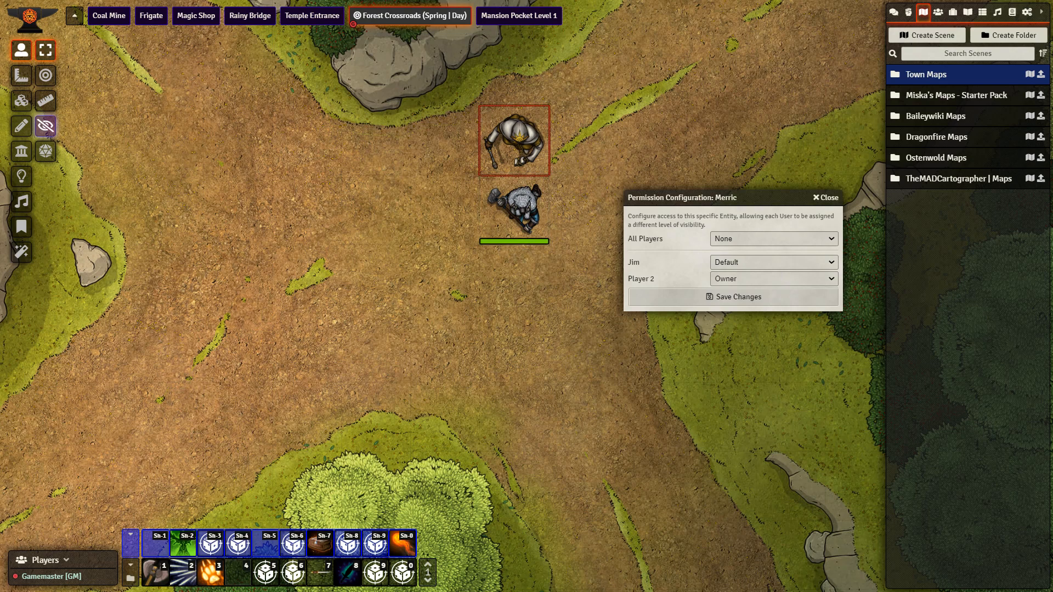
pyautogui.click(822, 197)
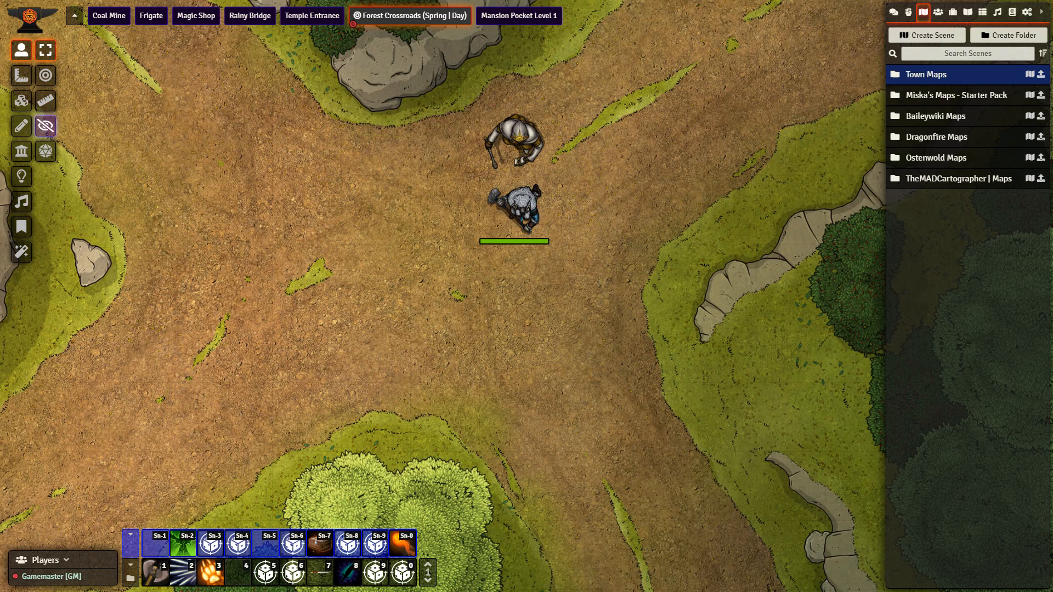
pyautogui.click(514, 211)
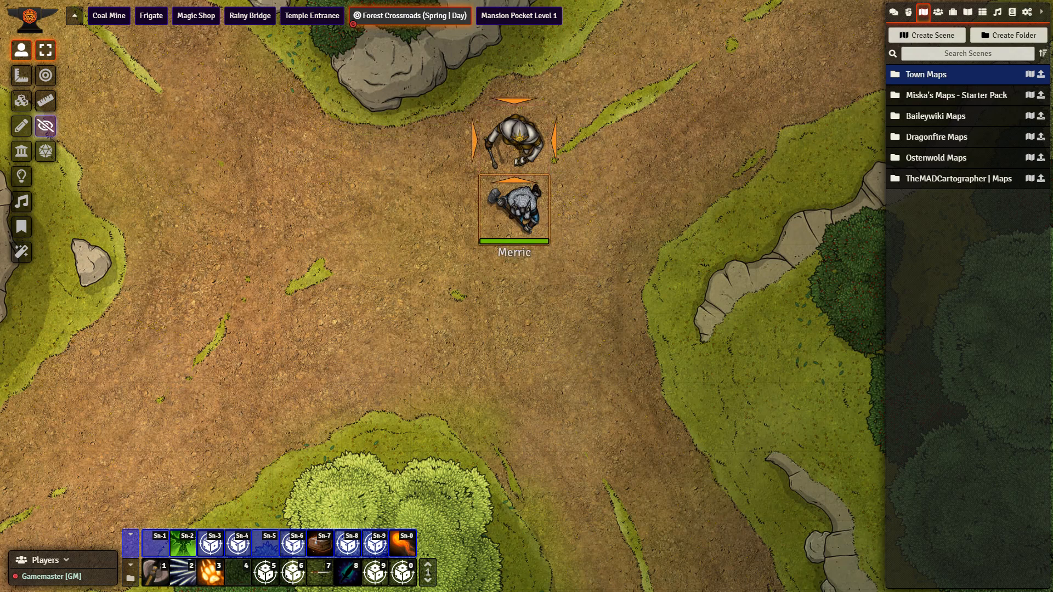
pyautogui.doubleClick(513, 151)
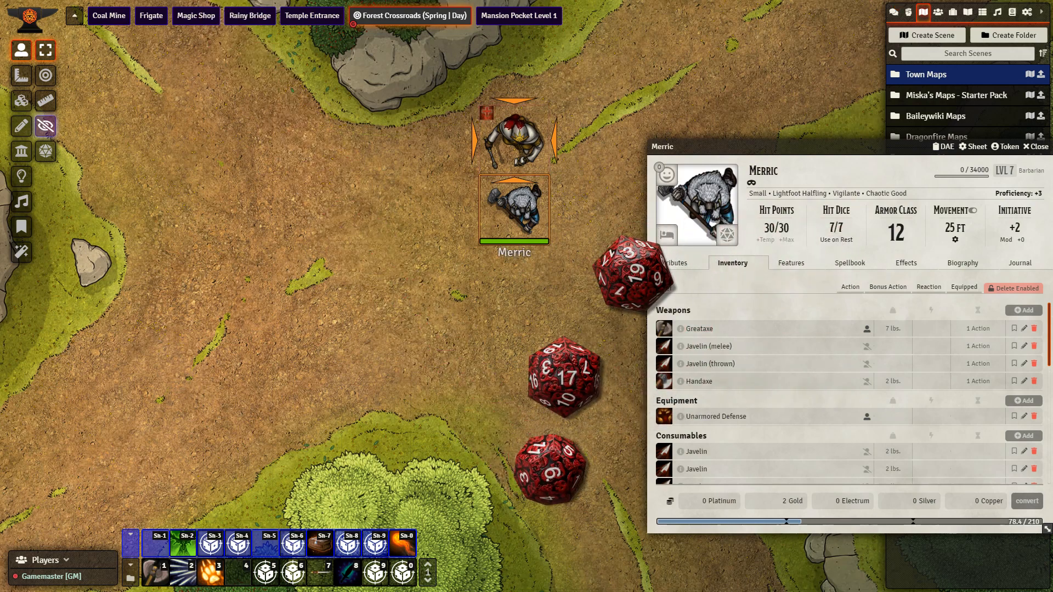
pyautogui.click(514, 138)
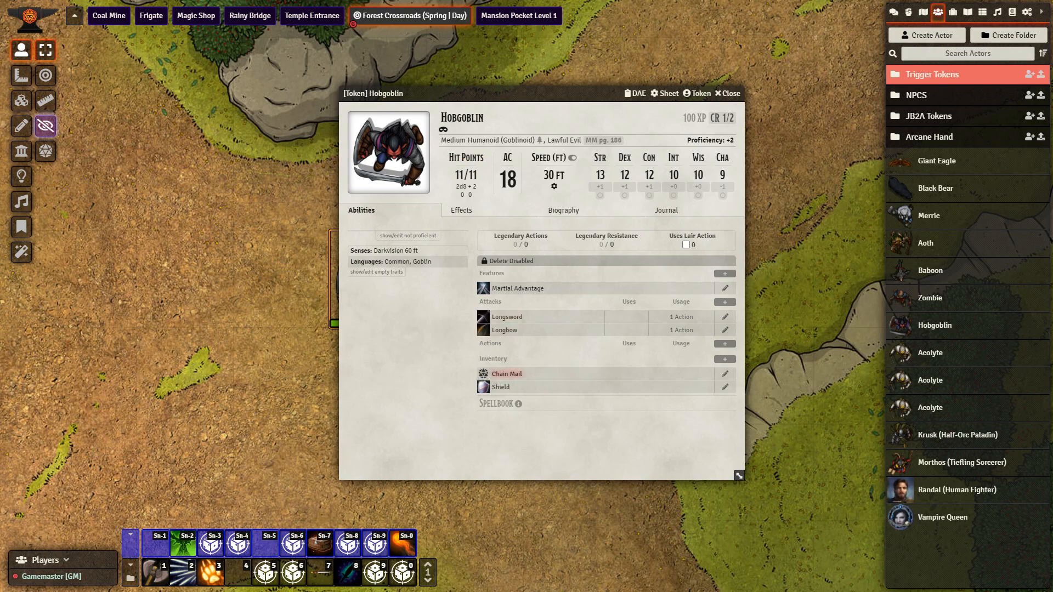
pyautogui.moveTo(500, 386)
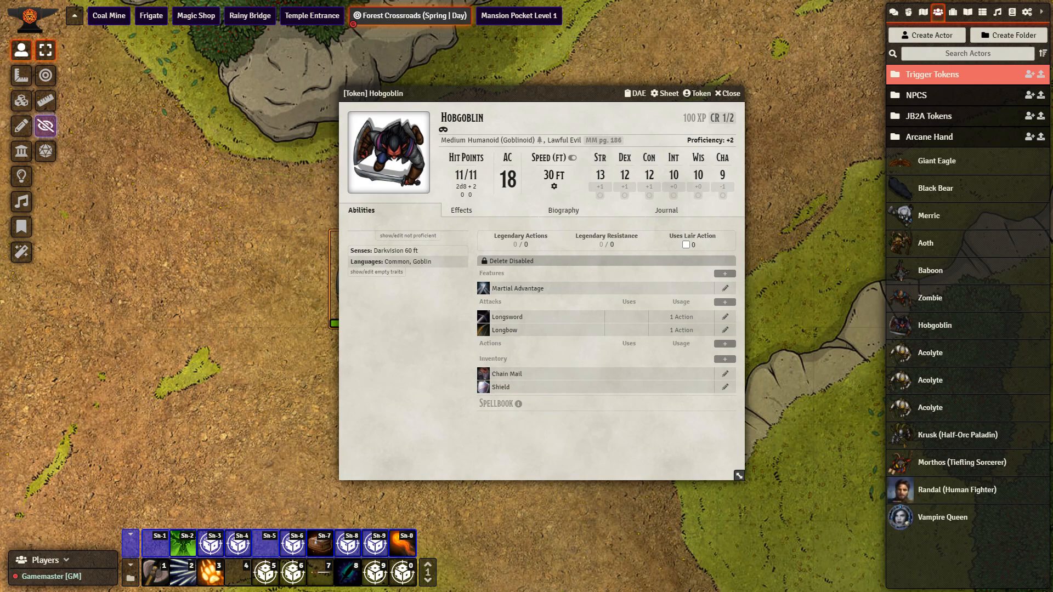
pyautogui.moveTo(505, 374)
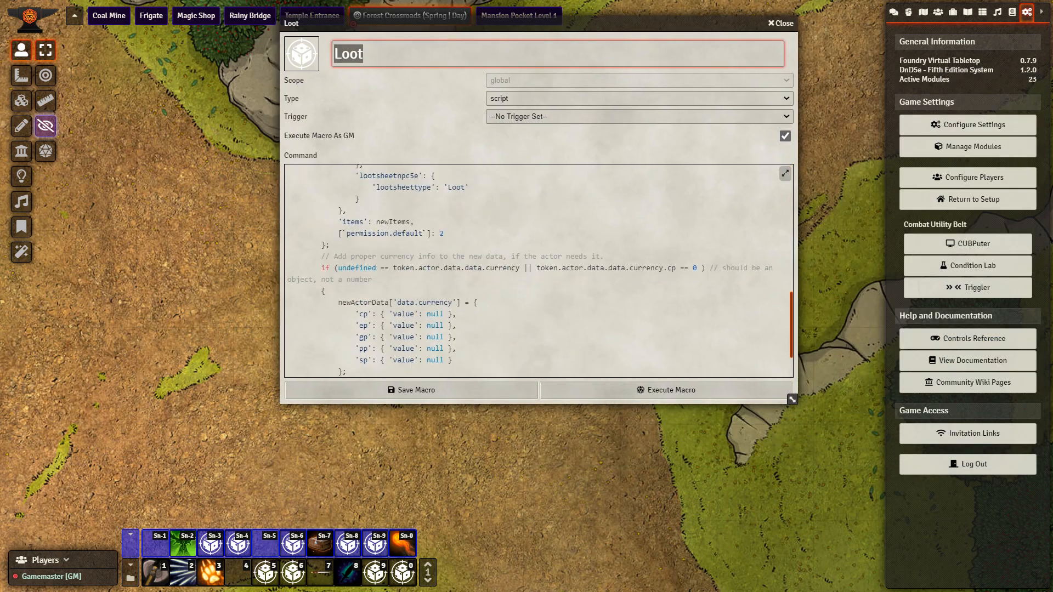
# Scroll to the end of the Loot macro command and save the macro
pyautogui.scroll(-3)
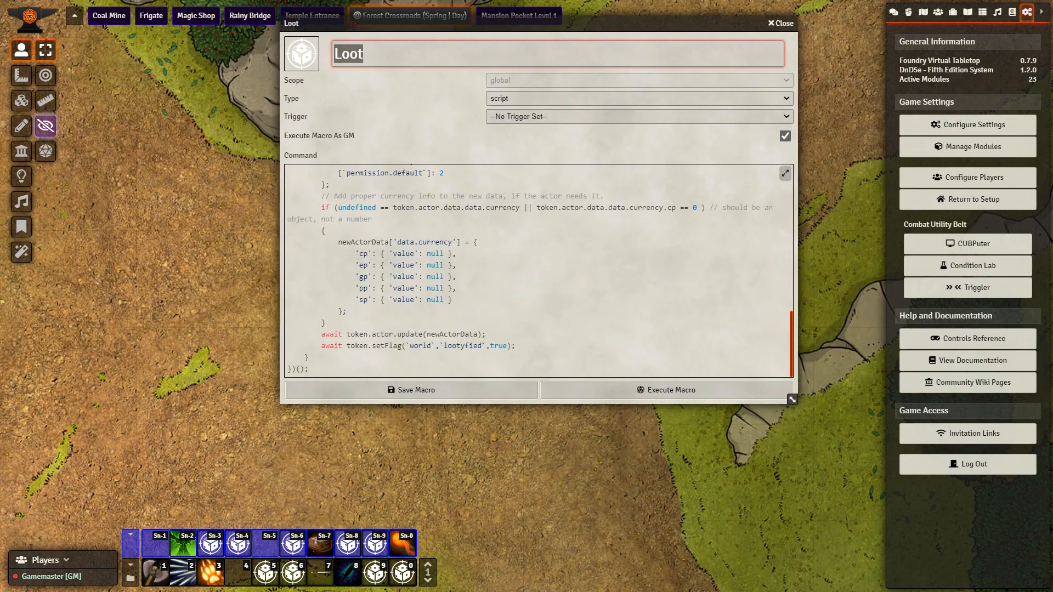
pyautogui.moveTo(410, 389)
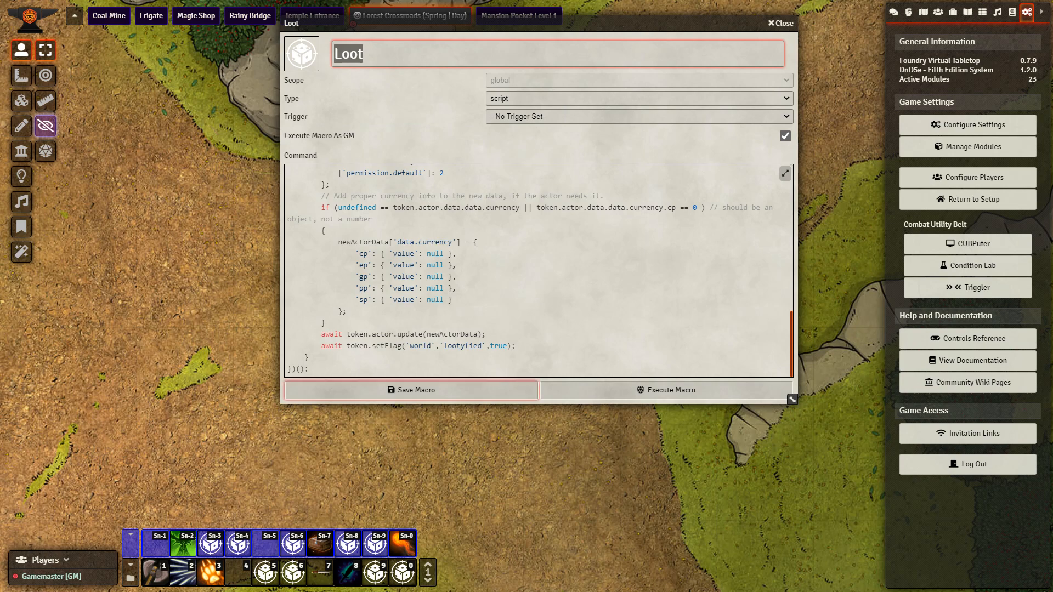
pyautogui.click(780, 23)
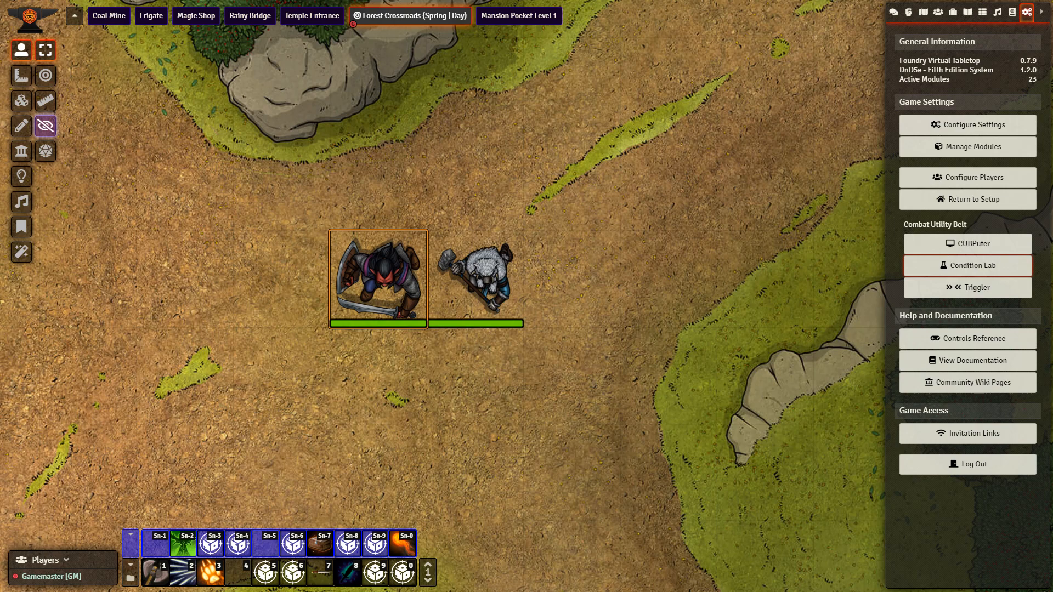
# Scroll Condition Lab to the Dead condition and open its active effect settings
pyautogui.click(966, 264)
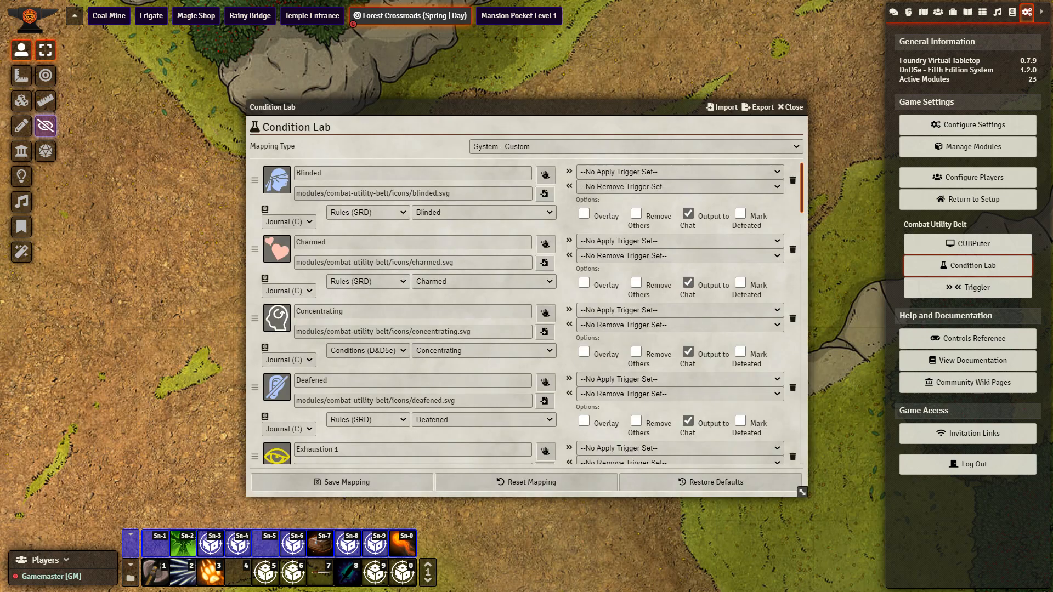
pyautogui.scroll(-3)
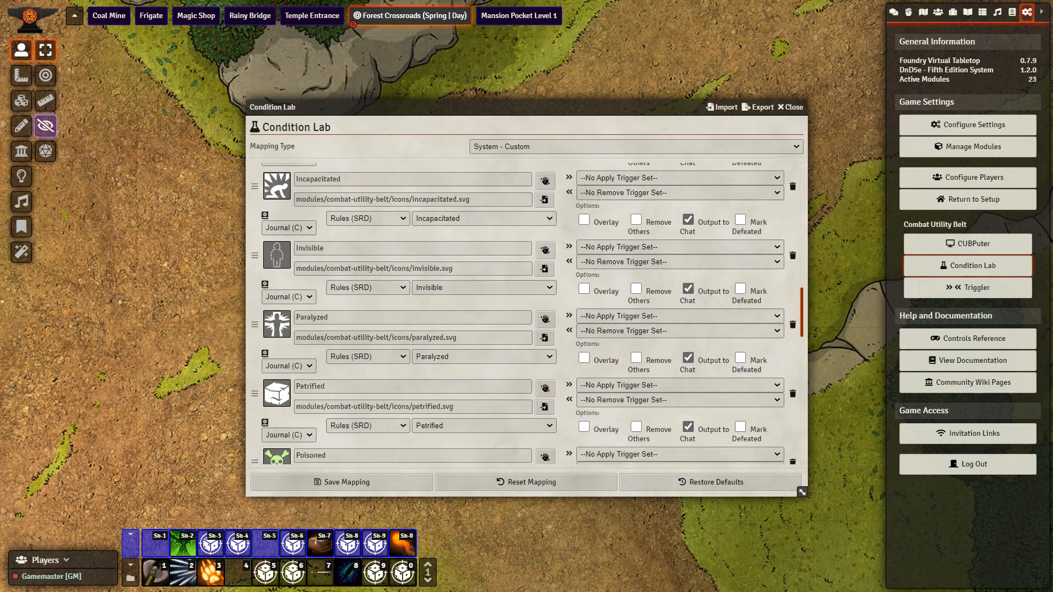
pyautogui.scroll(-3)
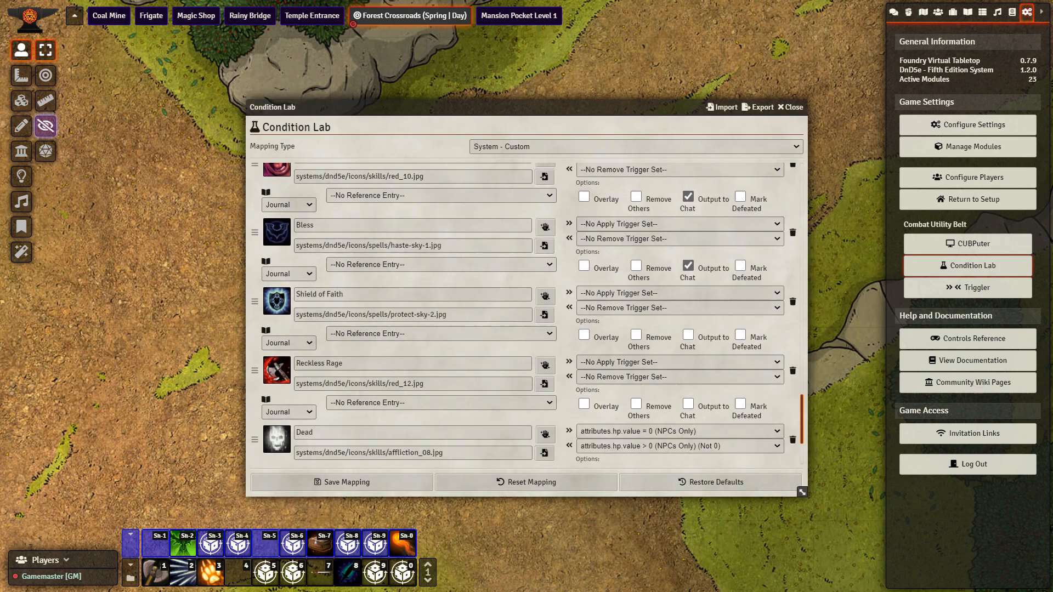
pyautogui.click(546, 431)
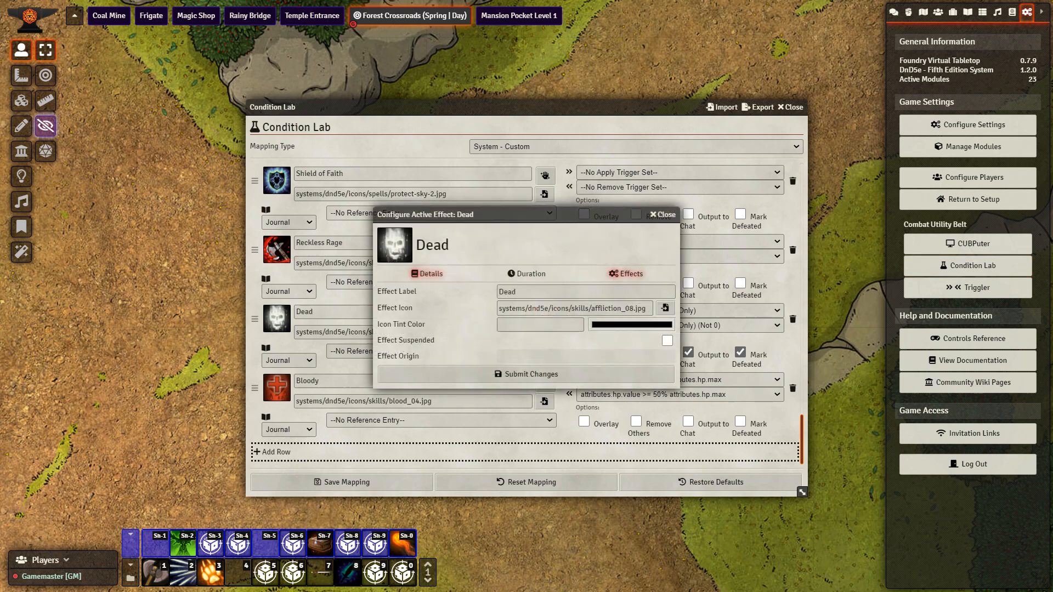
# Add a Custom macro.execute change with value Loot and submit the Dead effect
pyautogui.click(624, 273)
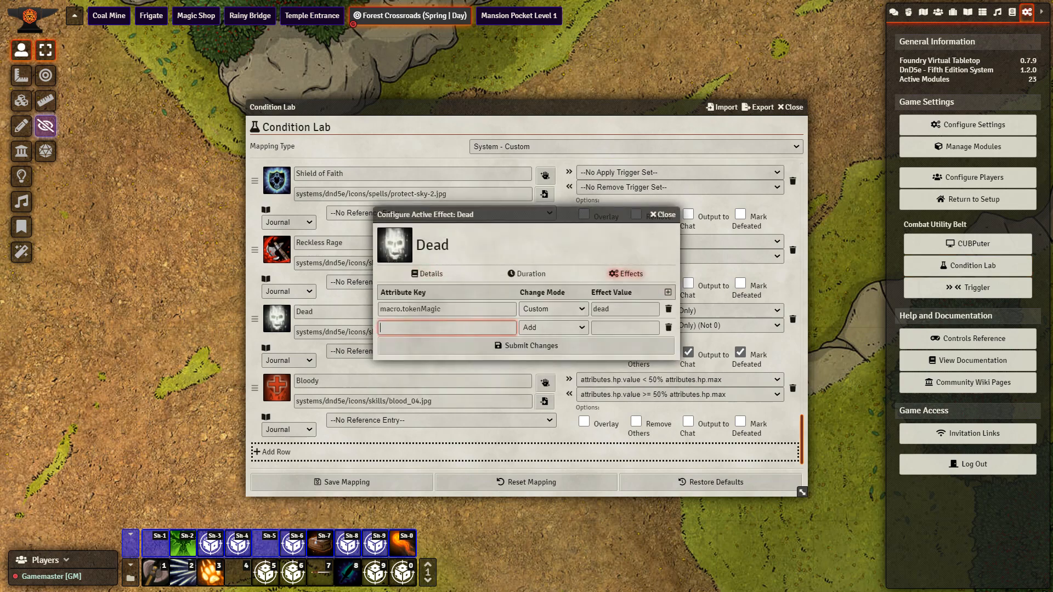
pyautogui.write('macro.ex')
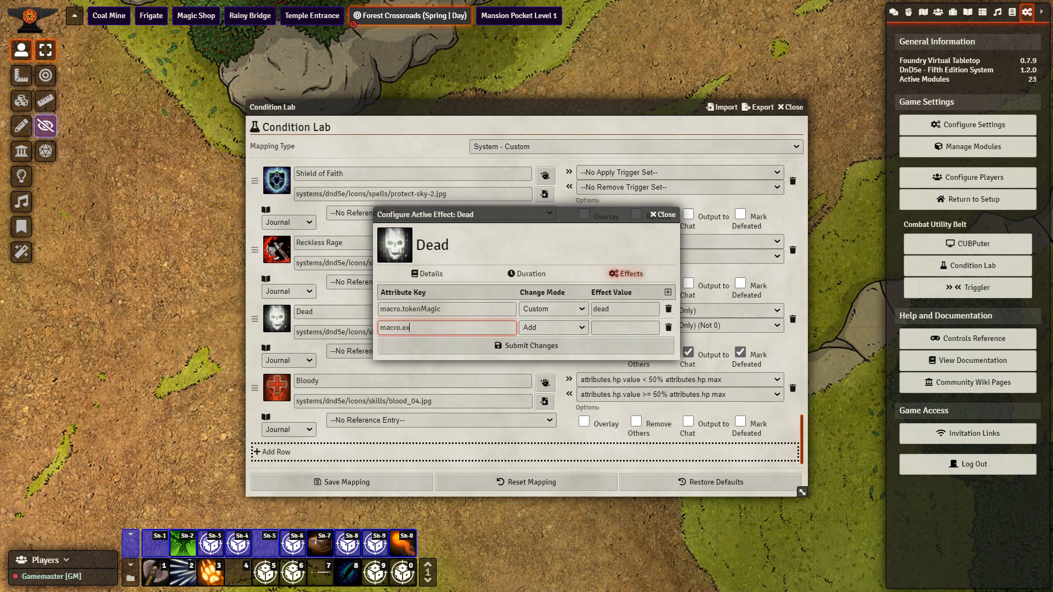
pyautogui.write('ecute')
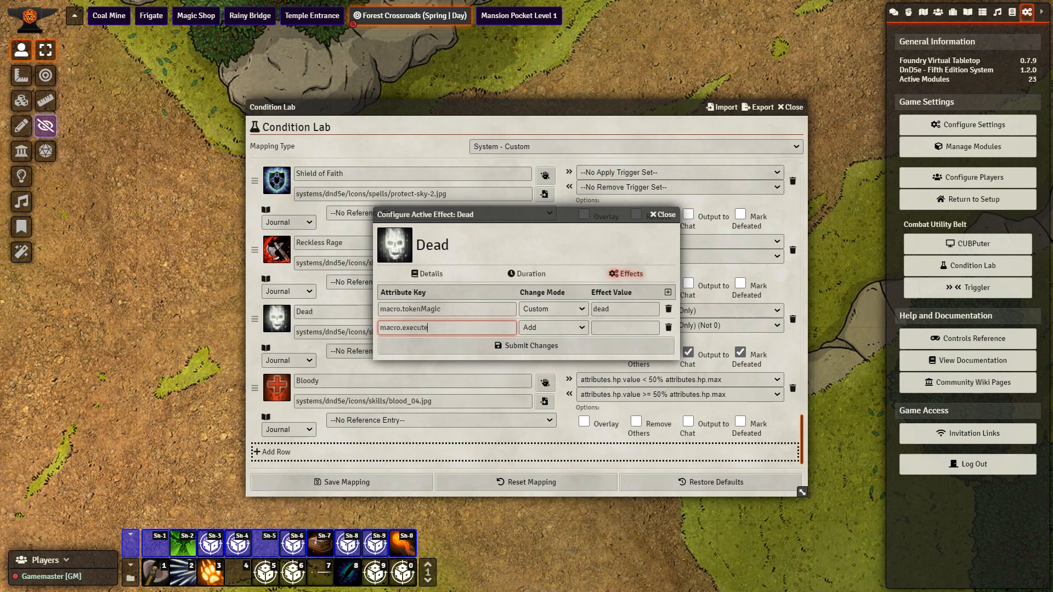
pyautogui.click(552, 327)
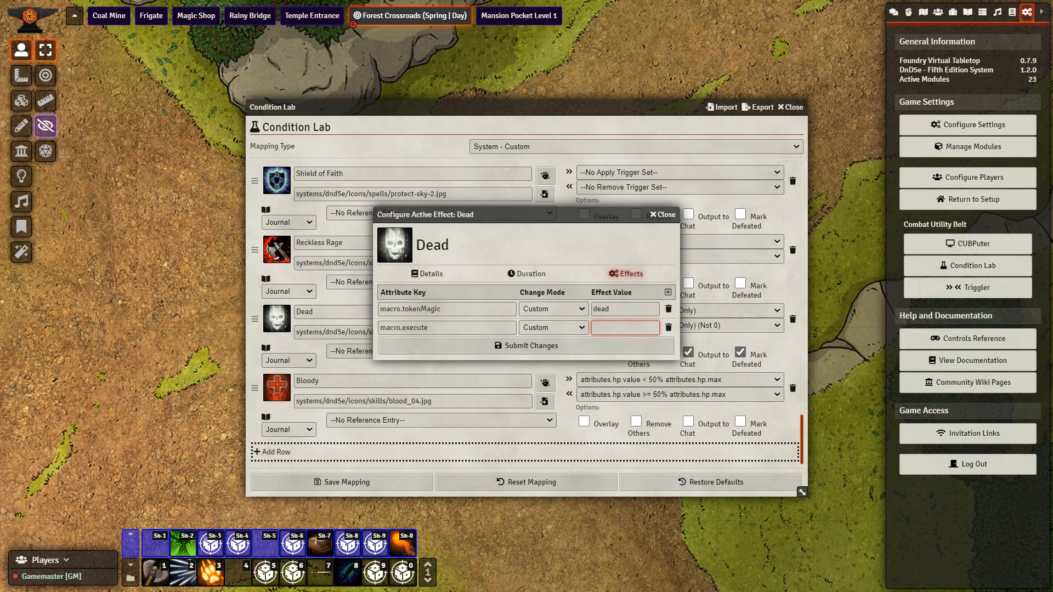
pyautogui.write('Loot')
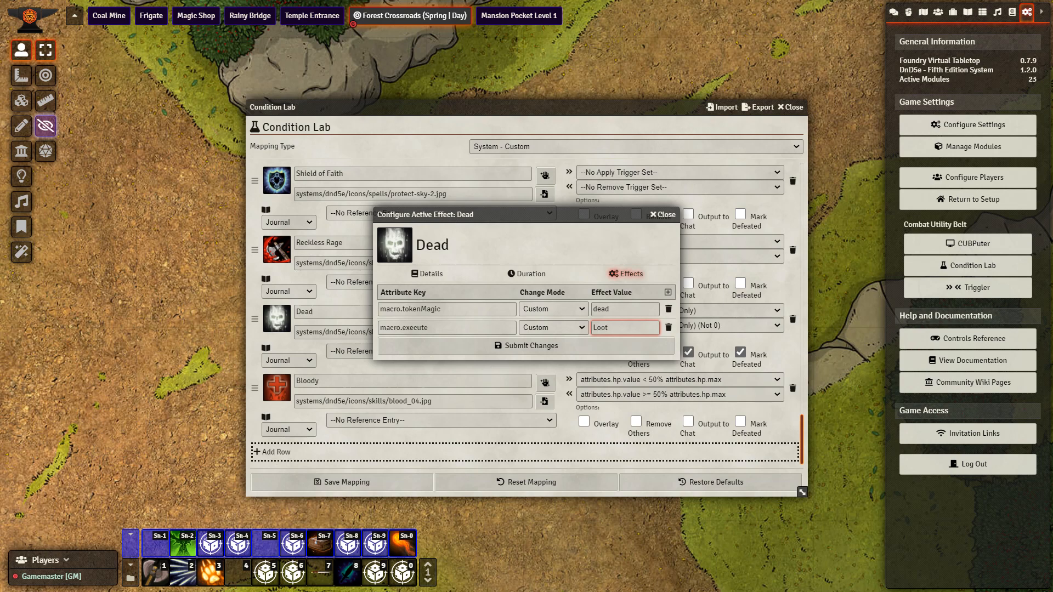
pyautogui.click(658, 215)
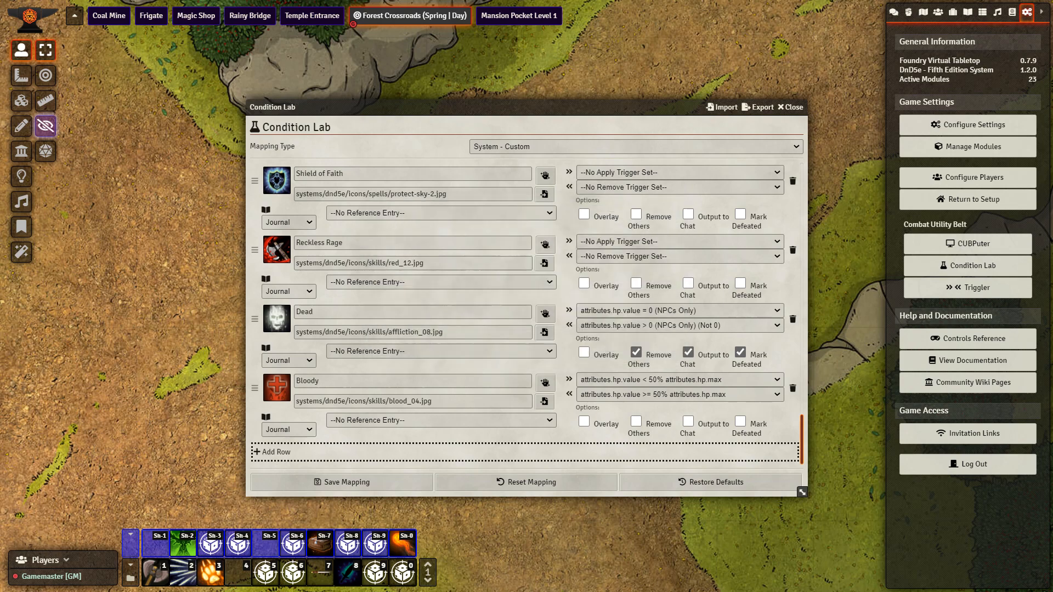
# Close Condition Lab and open the dead Hobgoblin token's loot sheet
pyautogui.click(341, 482)
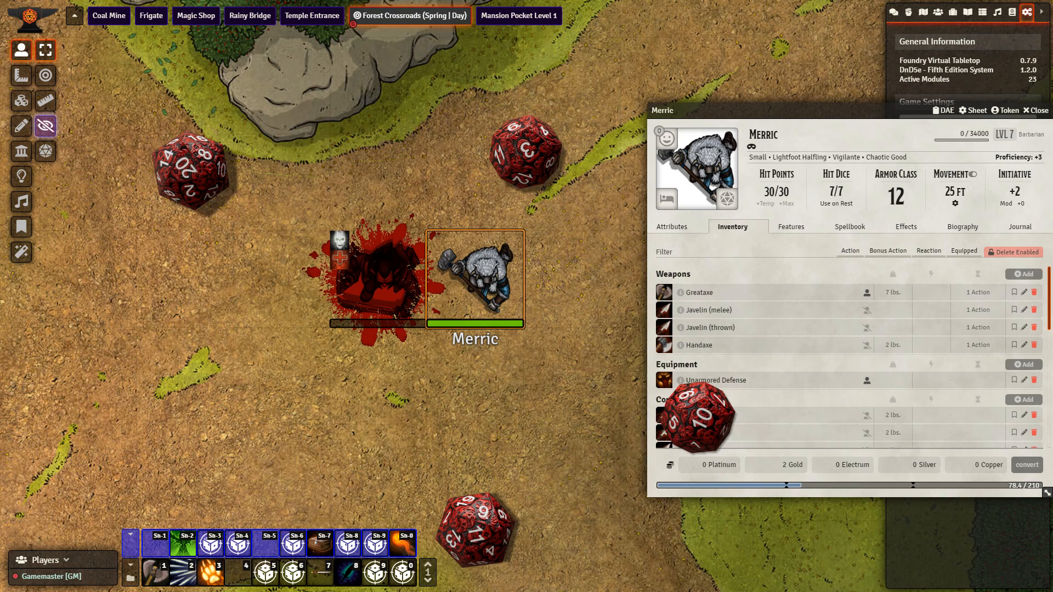
pyautogui.click(377, 279)
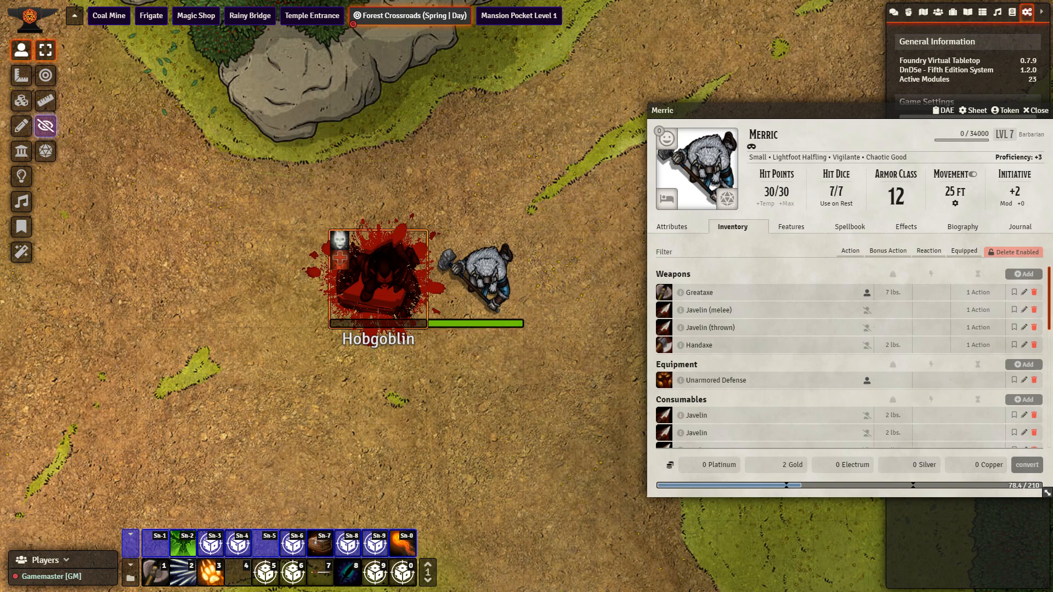
pyautogui.doubleClick(377, 277)
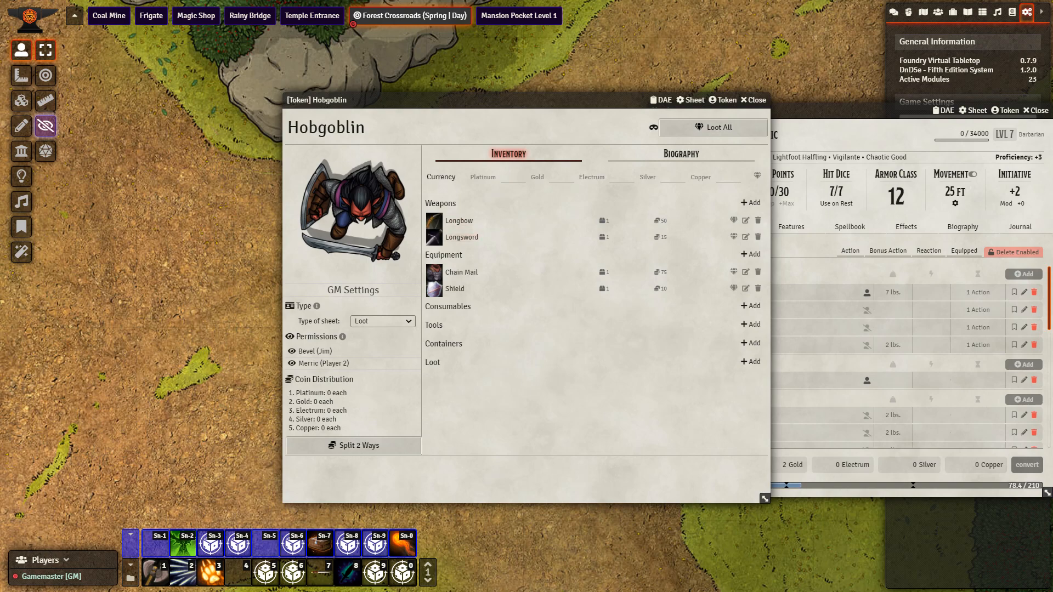
# As GM, try looting the Longbow and Longsword, getting a 'No active character' error
pyautogui.click(733, 219)
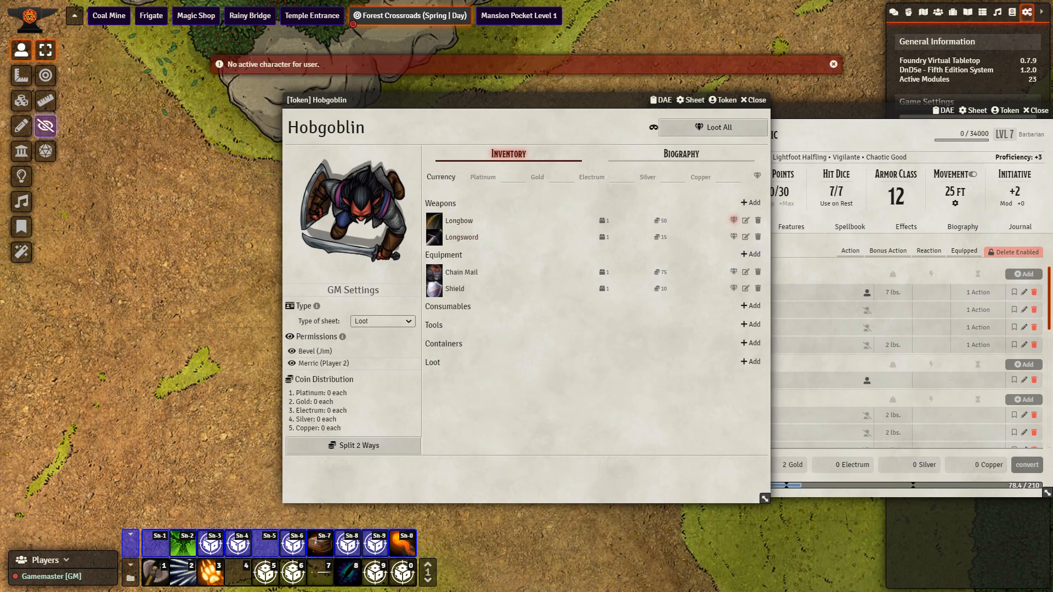
pyautogui.moveTo(734, 236)
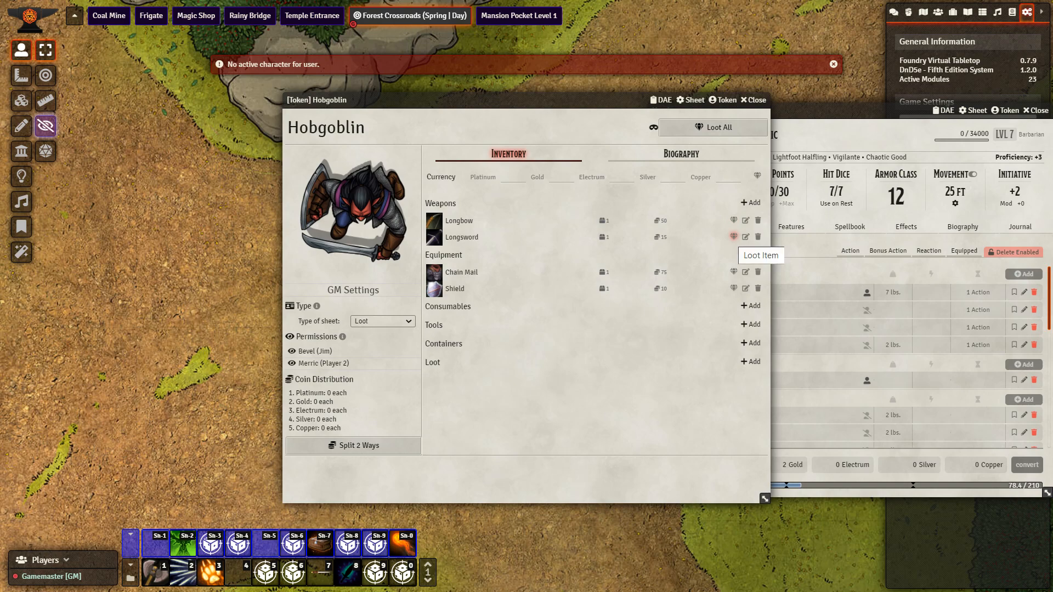
pyautogui.click(893, 12)
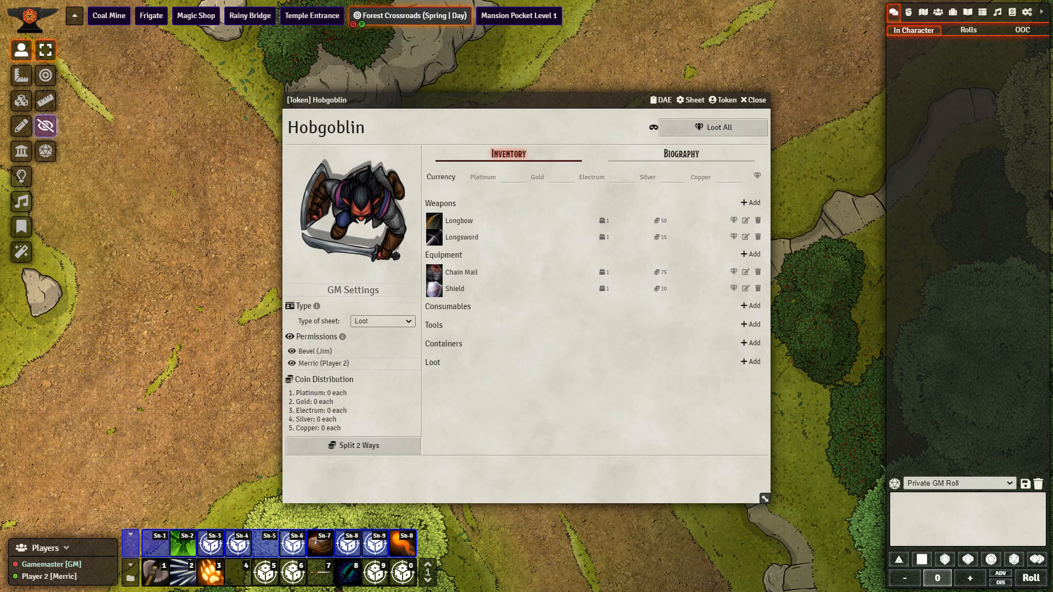
# As Merric's player, loot the hobgoblin's gear, including the Longbow and Shield
pyautogui.click(751, 100)
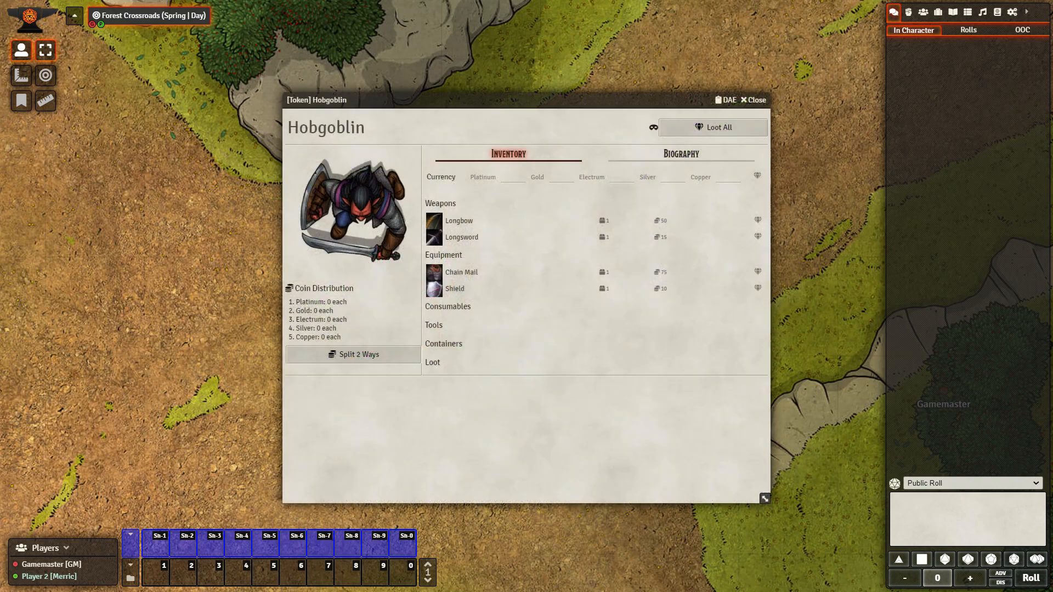
pyautogui.moveTo(757, 220)
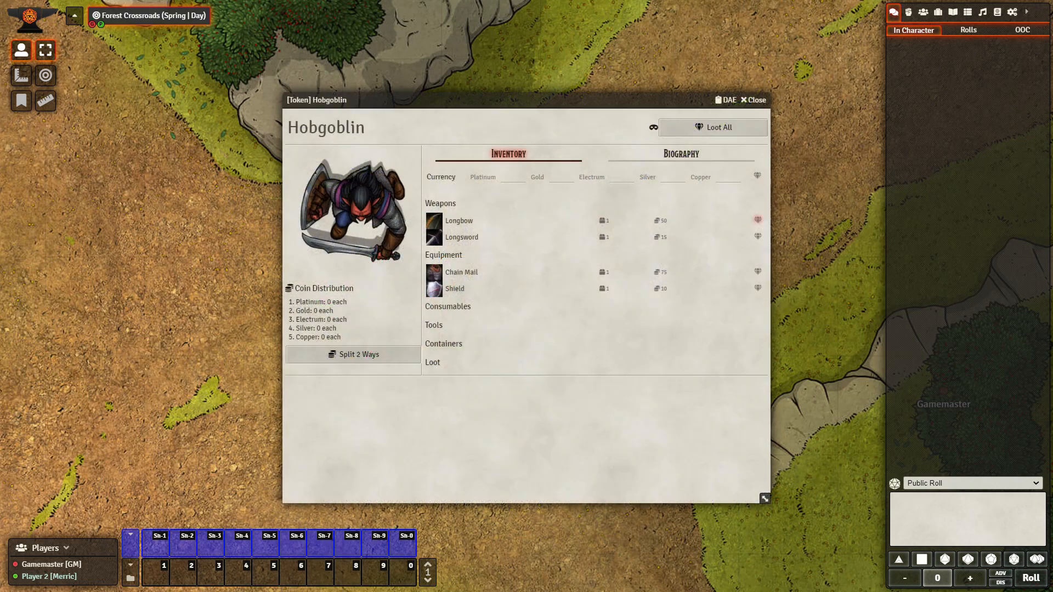
pyautogui.click(758, 221)
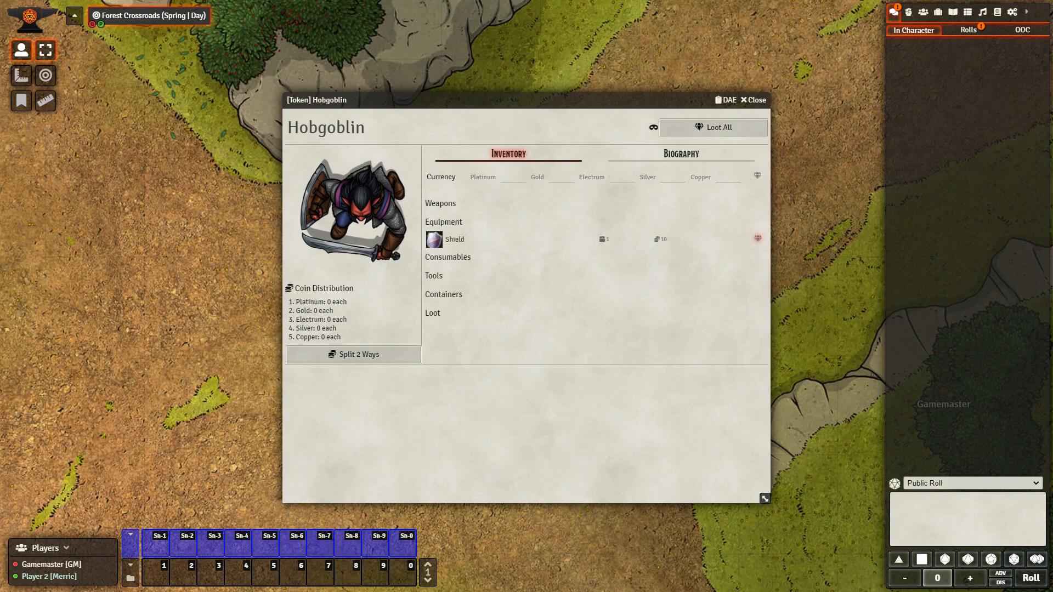
pyautogui.click(751, 99)
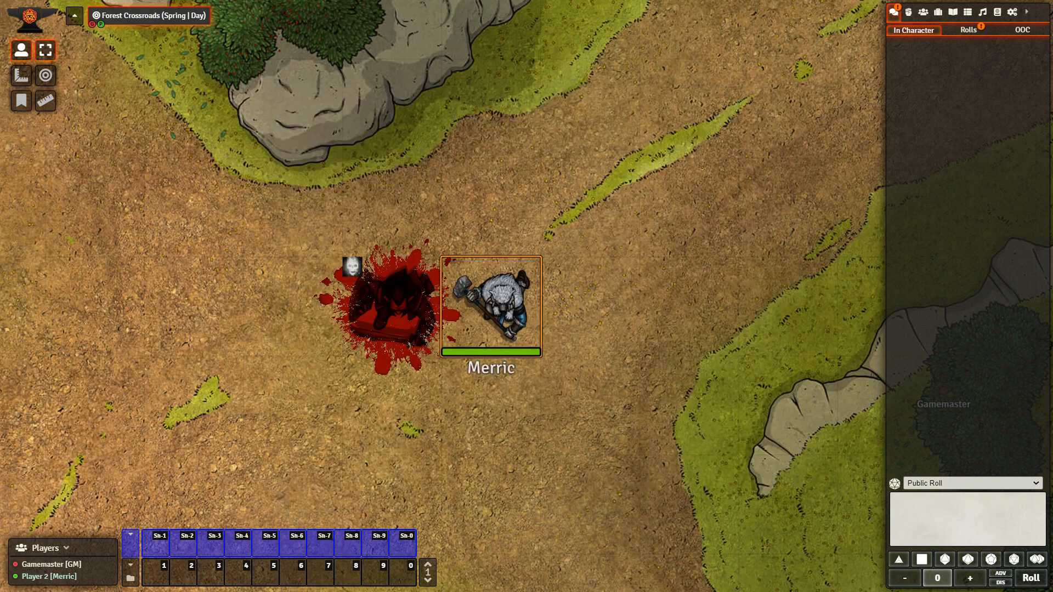
pyautogui.doubleClick(491, 305)
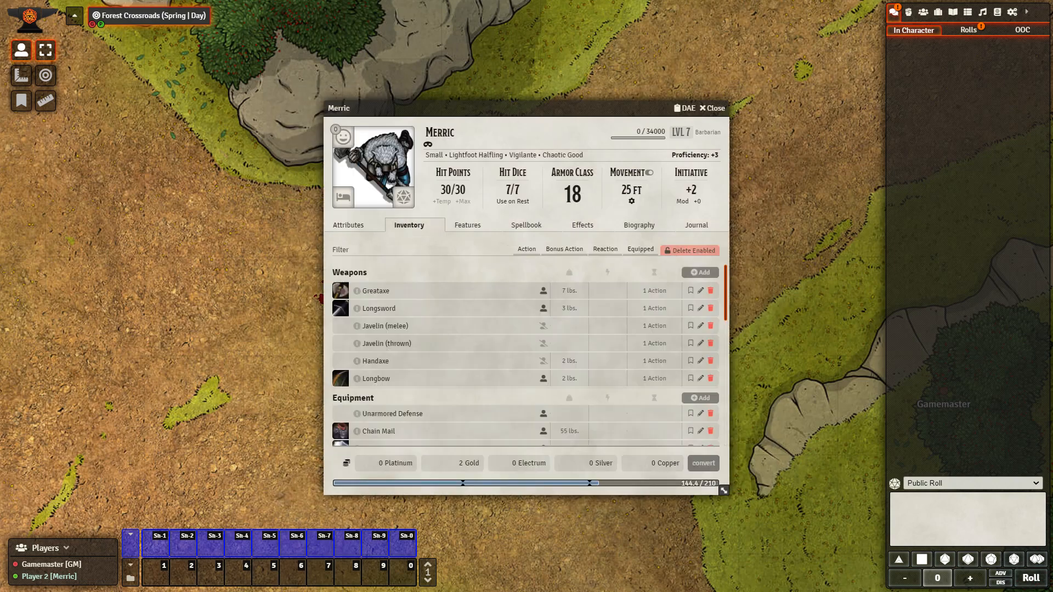
pyautogui.scroll(-3)
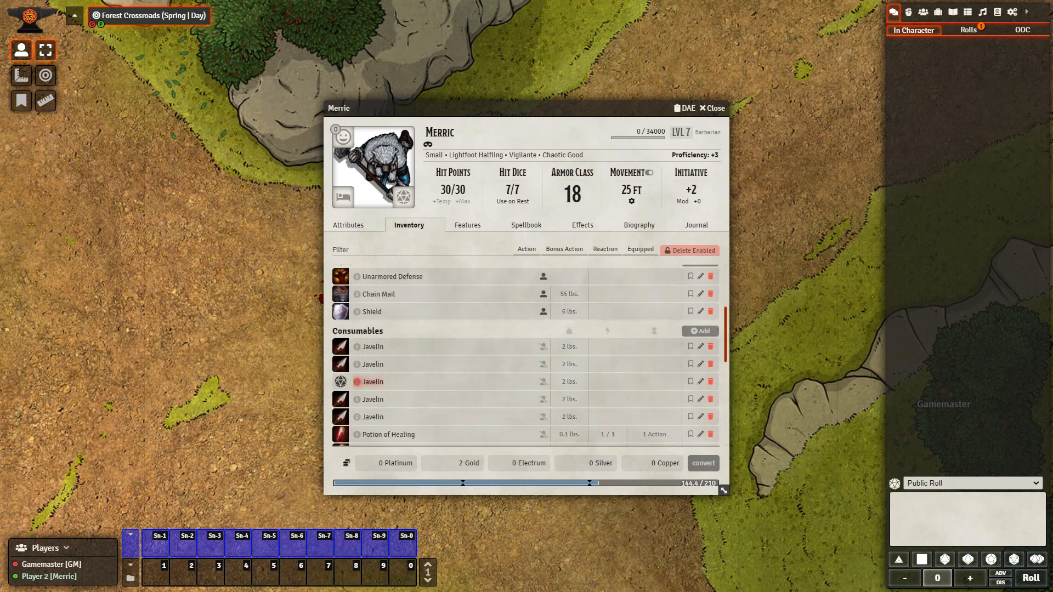
pyautogui.scroll(3)
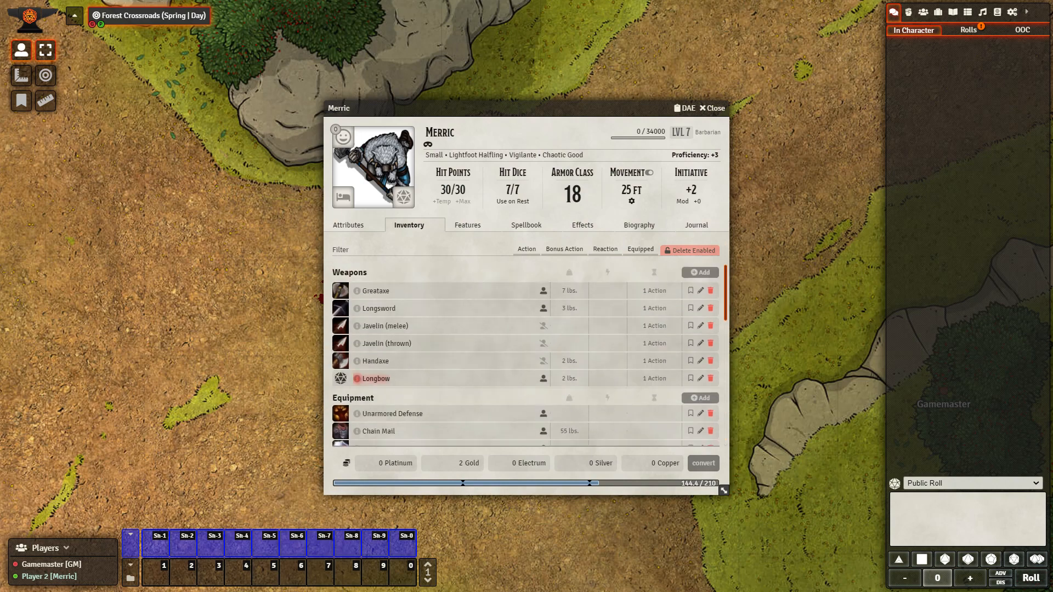
pyautogui.scroll(-3)
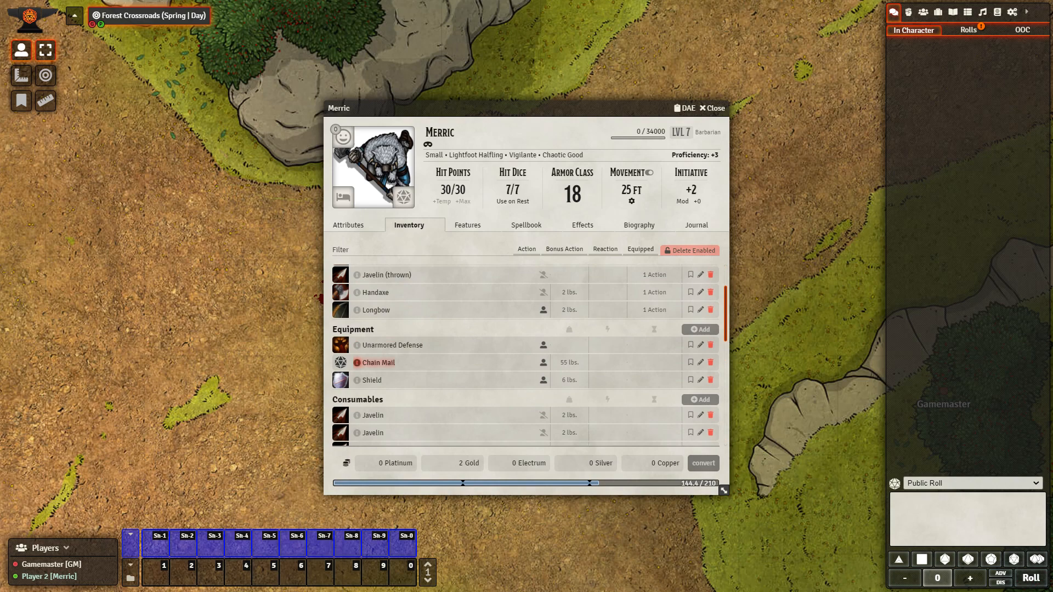
pyautogui.click(340, 363)
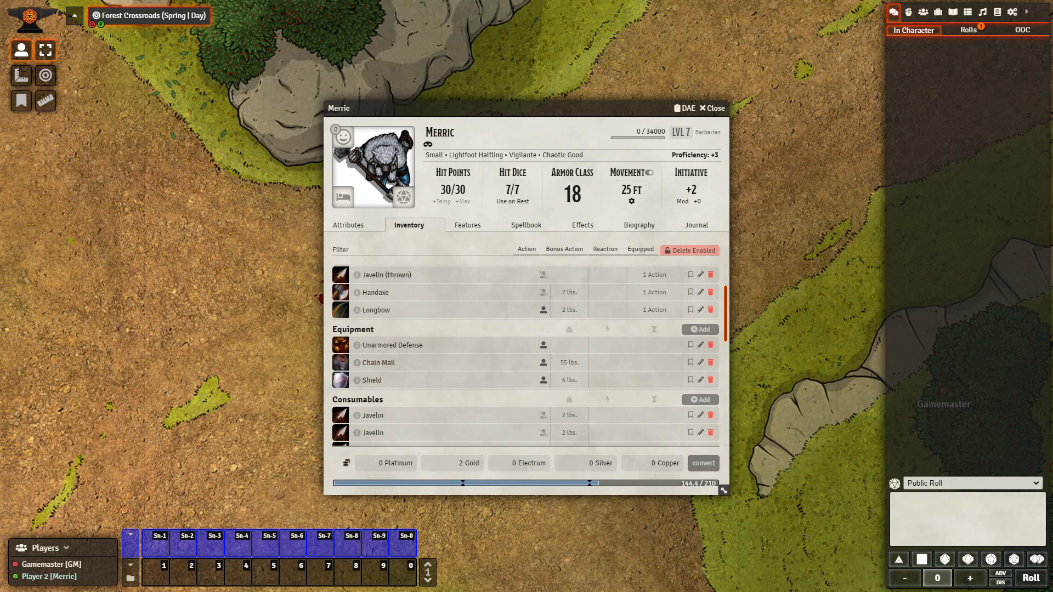
pyautogui.click(714, 108)
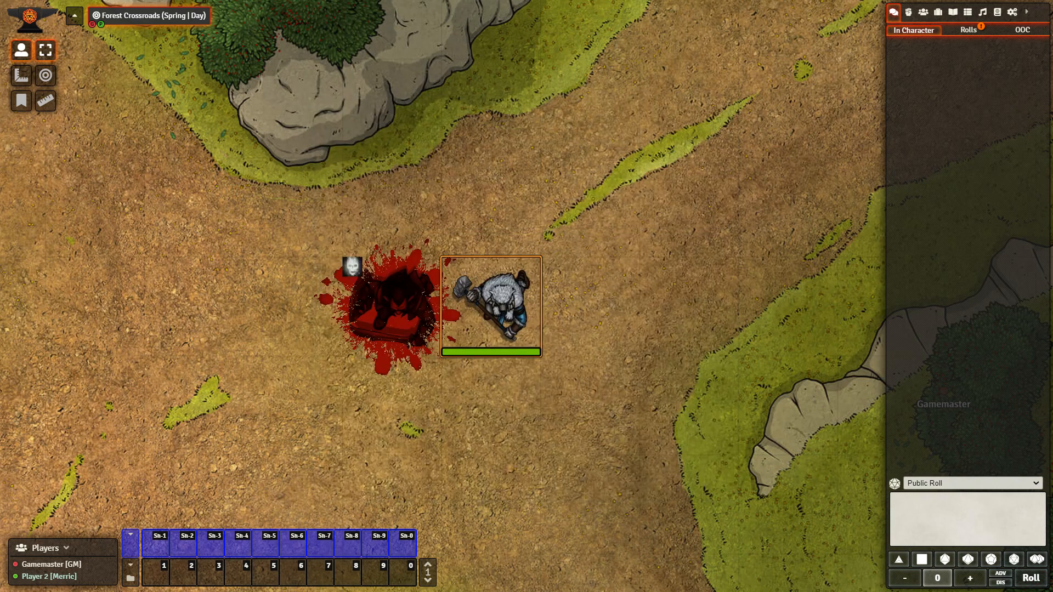